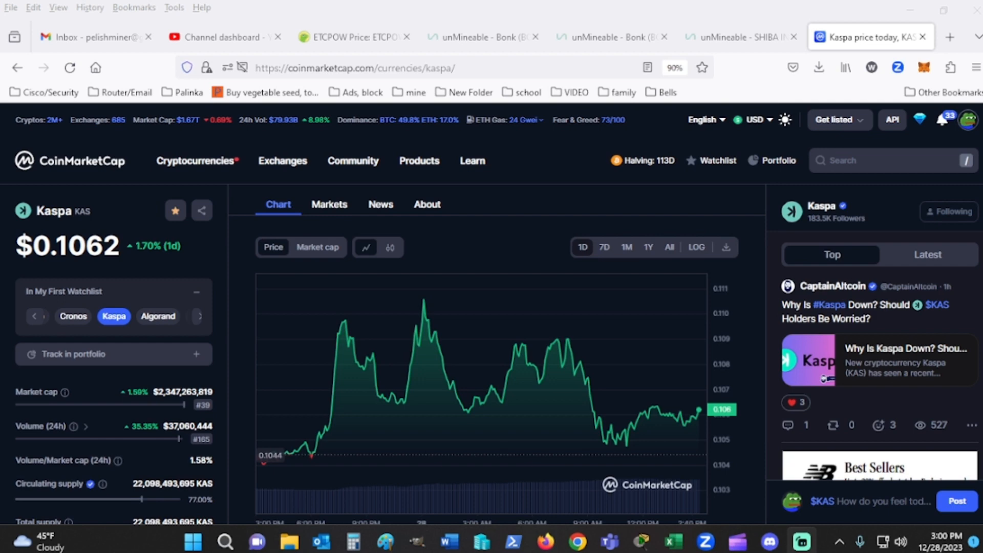
# Search Google for 'kaspa hashrate' in a new tab.
pyautogui.click(949, 37)
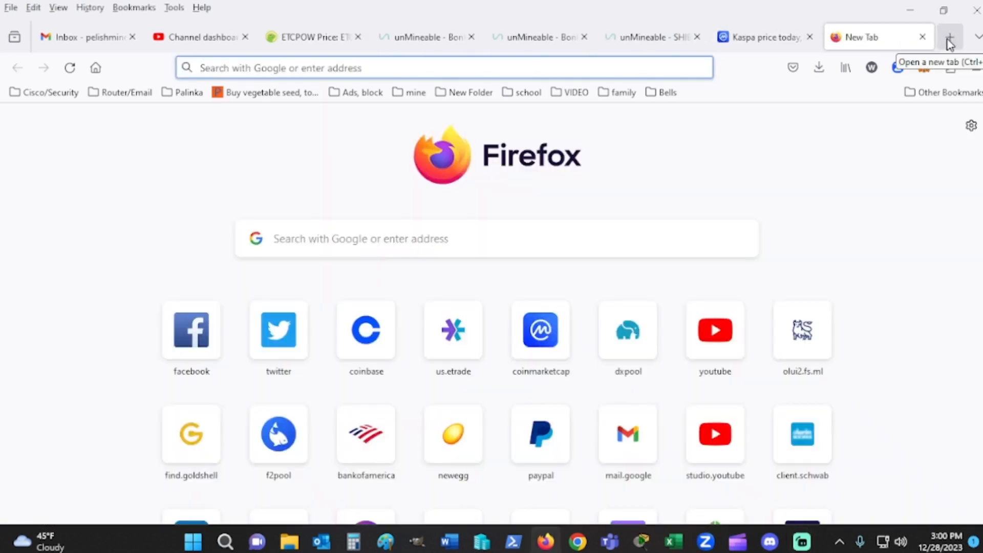
pyautogui.write('kaspa.cedric-crispin.com/')
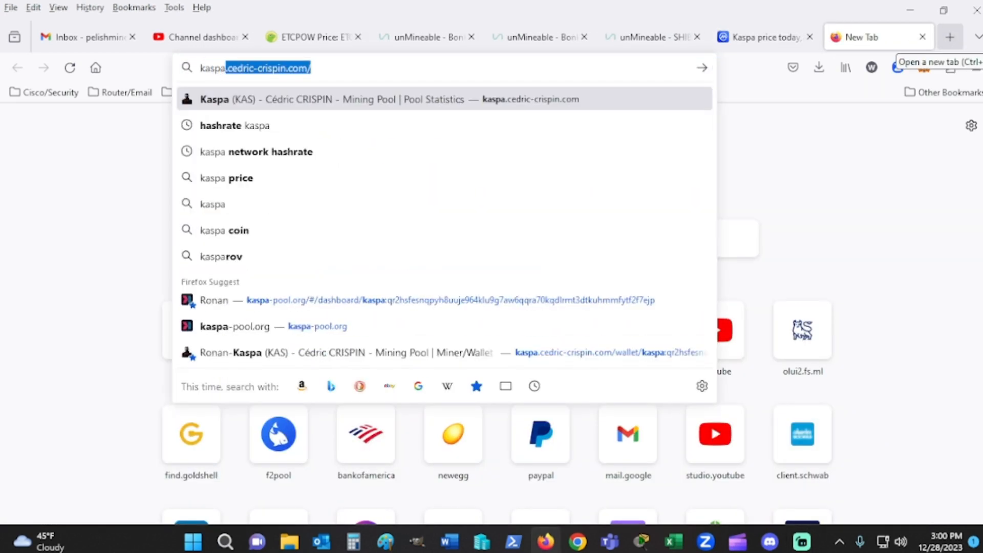
pyautogui.press('Delete')
pyautogui.write(' hashrate')
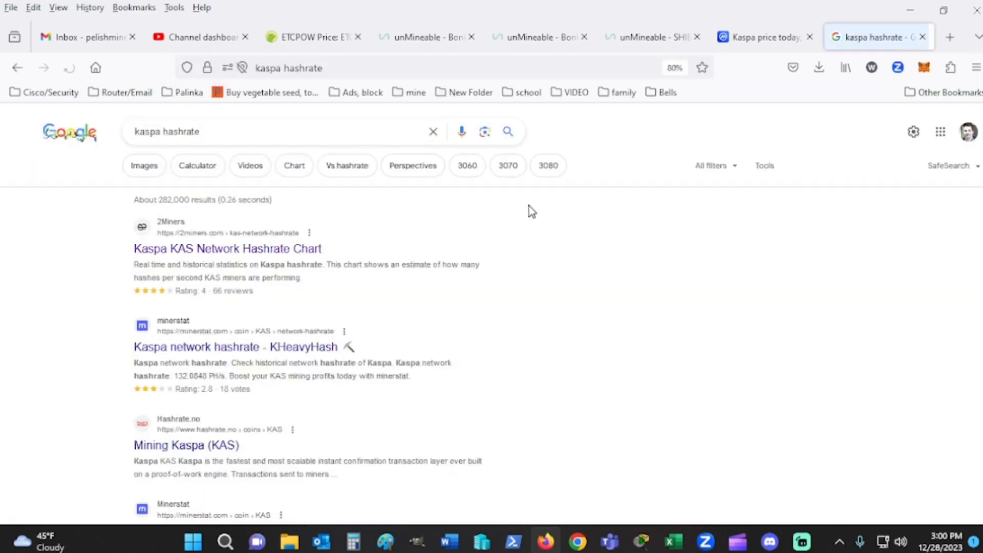
# View the 2Miners Kaspa network hashrate chart over day, week and all-time ranges.
pyautogui.click(228, 248)
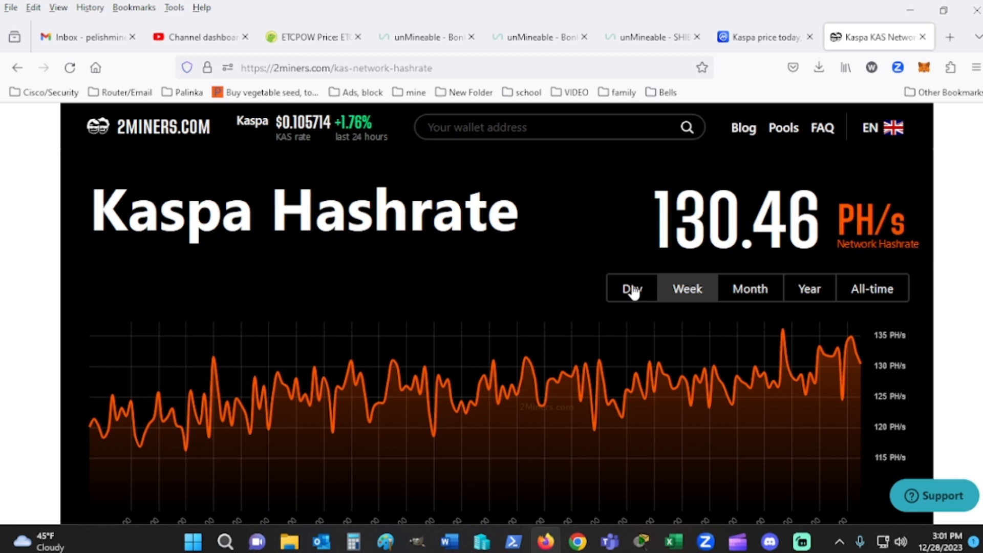
pyautogui.click(632, 289)
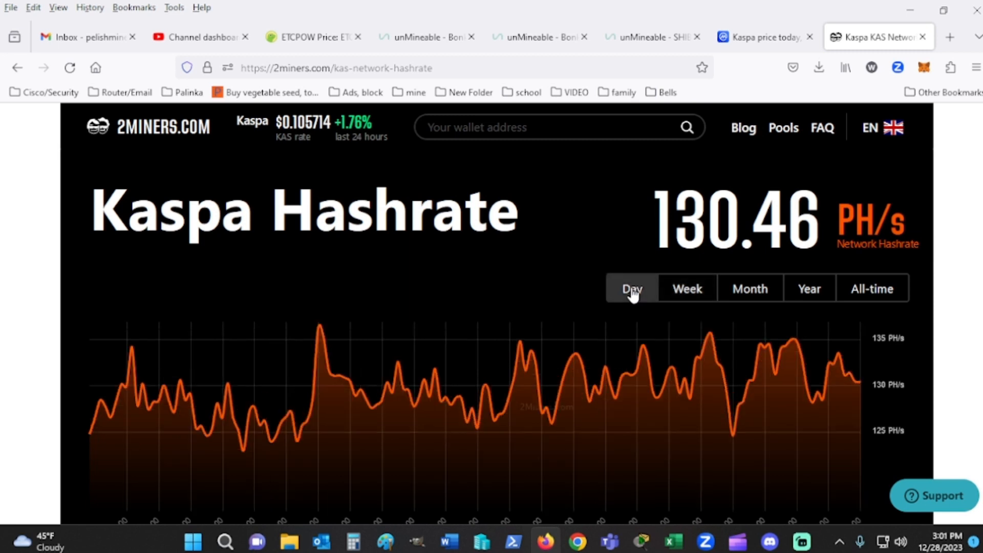
pyautogui.click(686, 289)
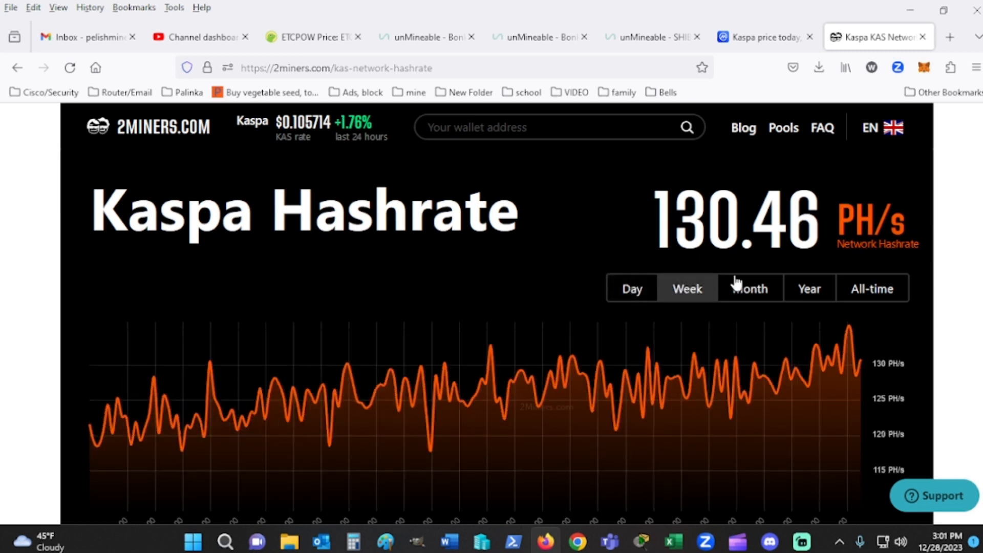
pyautogui.click(870, 289)
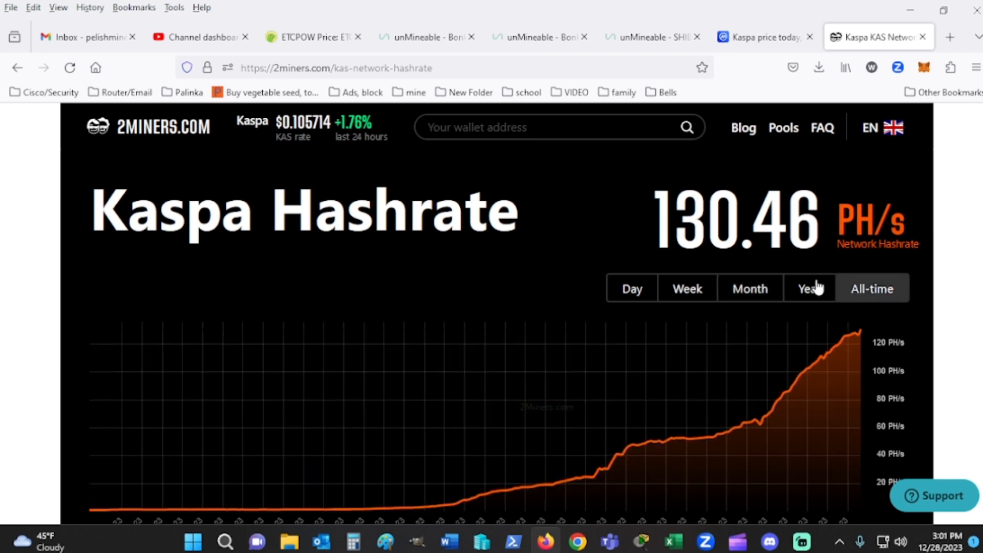
pyautogui.click(632, 288)
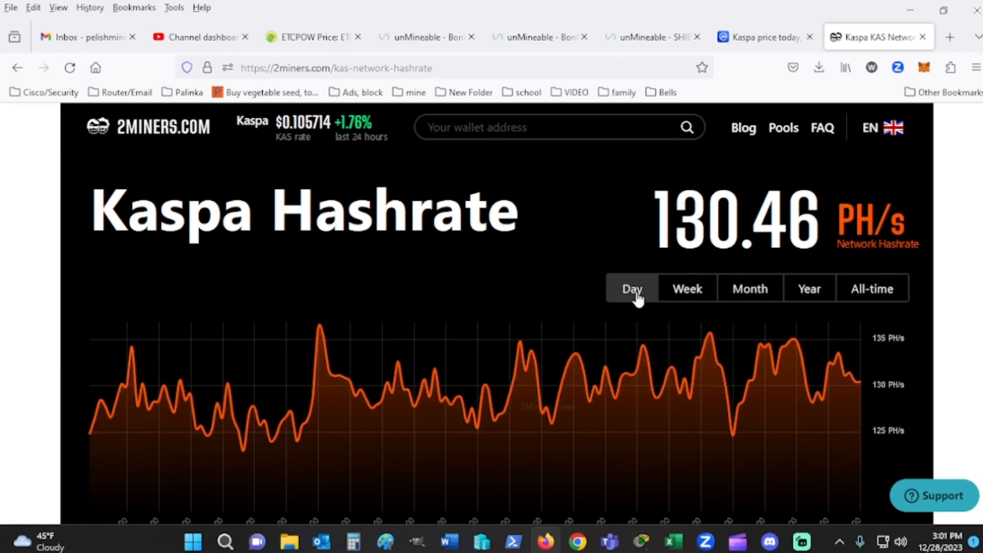
# Recheck the all-time and one-day hashrate at 130.46 PH/s, then return to the Kaspa price page.
pyautogui.click(871, 288)
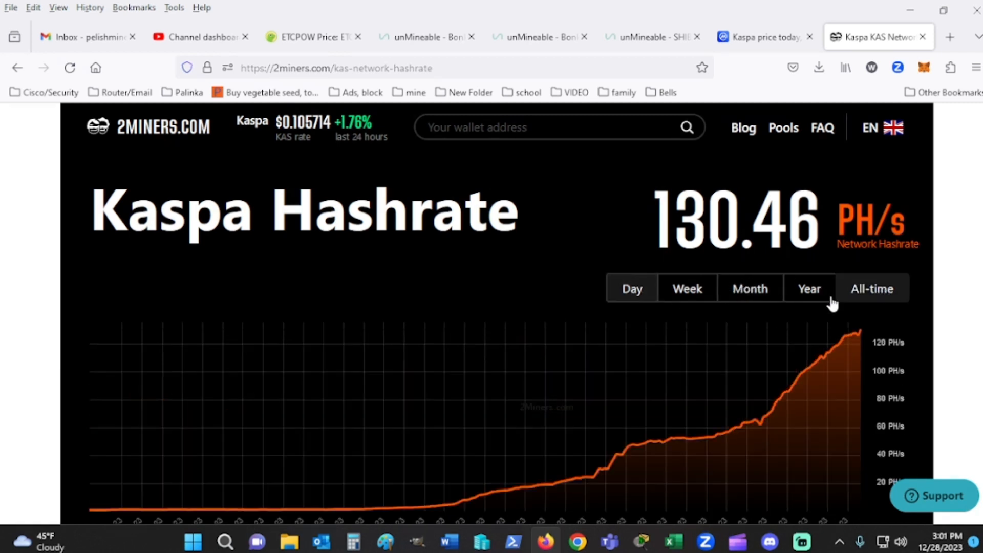
pyautogui.click(871, 289)
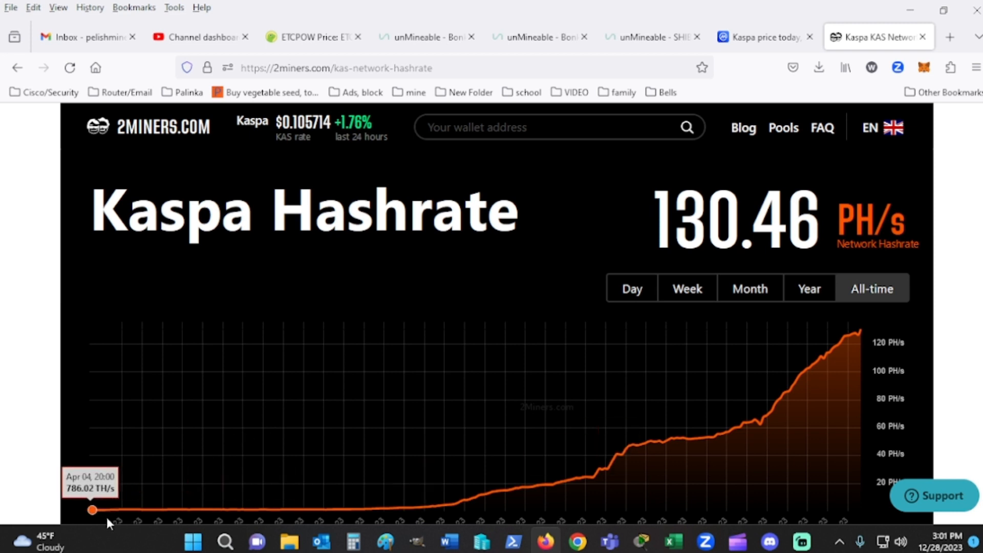
pyautogui.moveTo(345, 509)
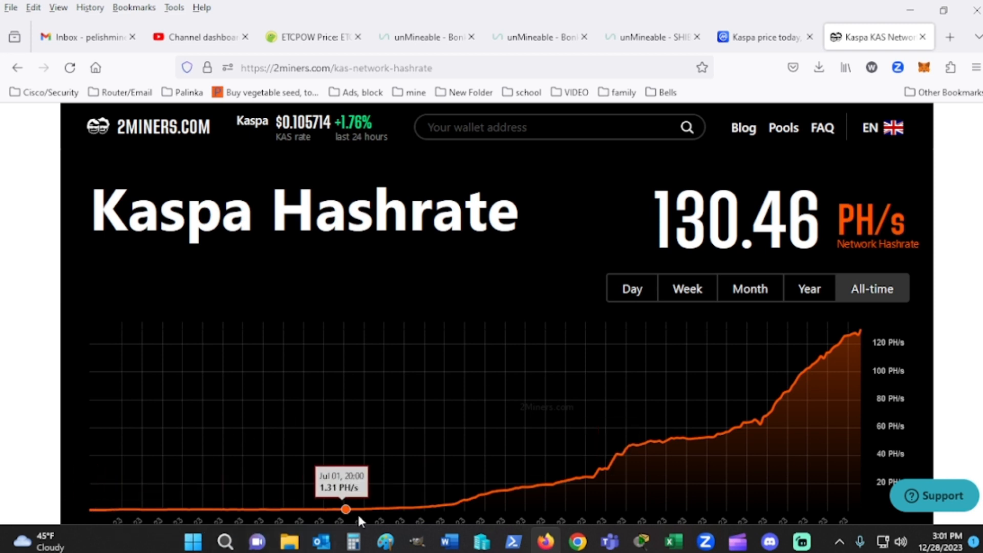
pyautogui.moveTo(643, 461)
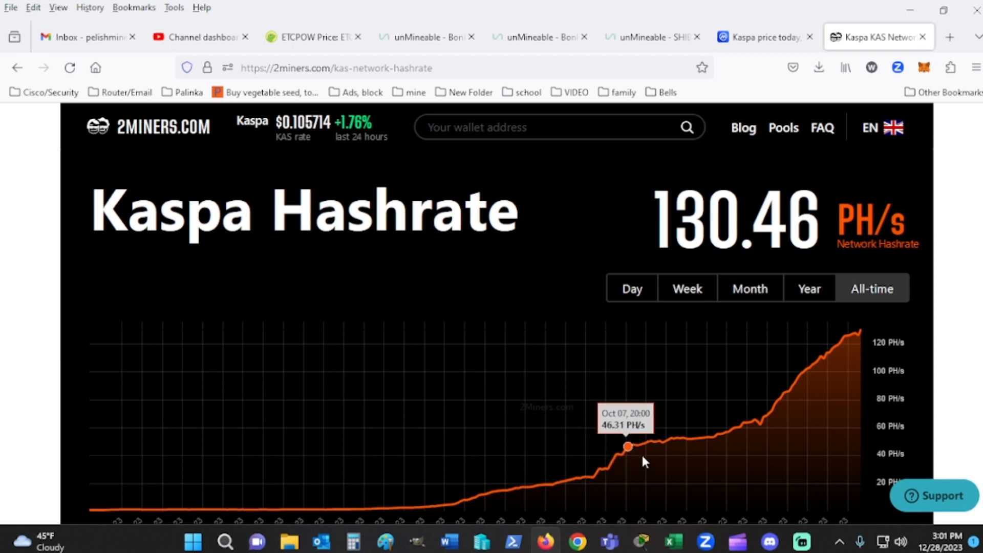
pyautogui.moveTo(798, 421)
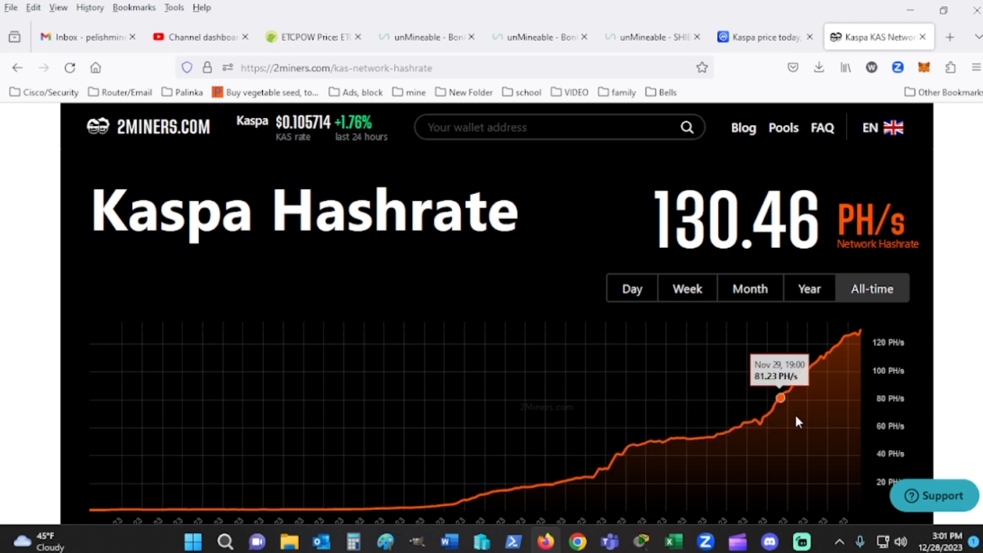
pyautogui.moveTo(854, 333)
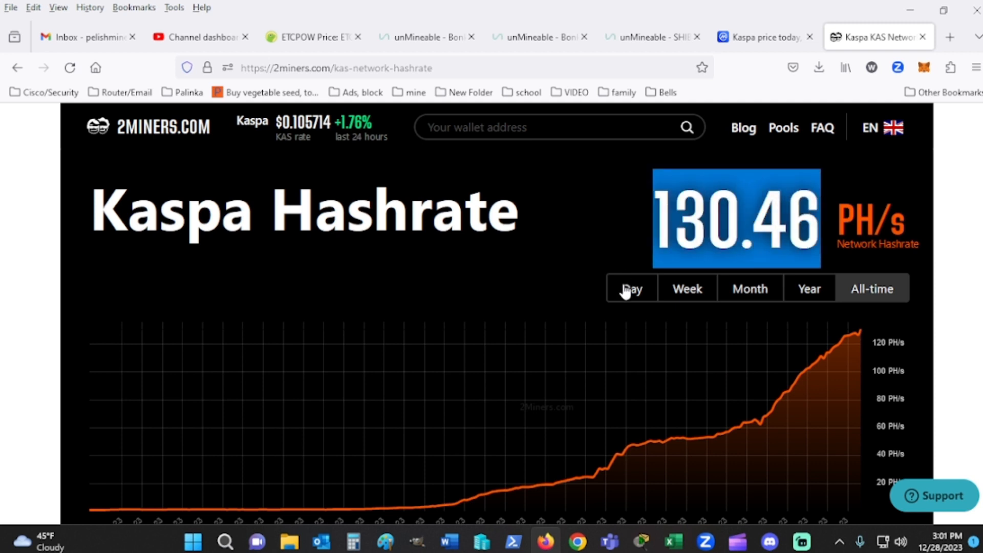
pyautogui.click(632, 289)
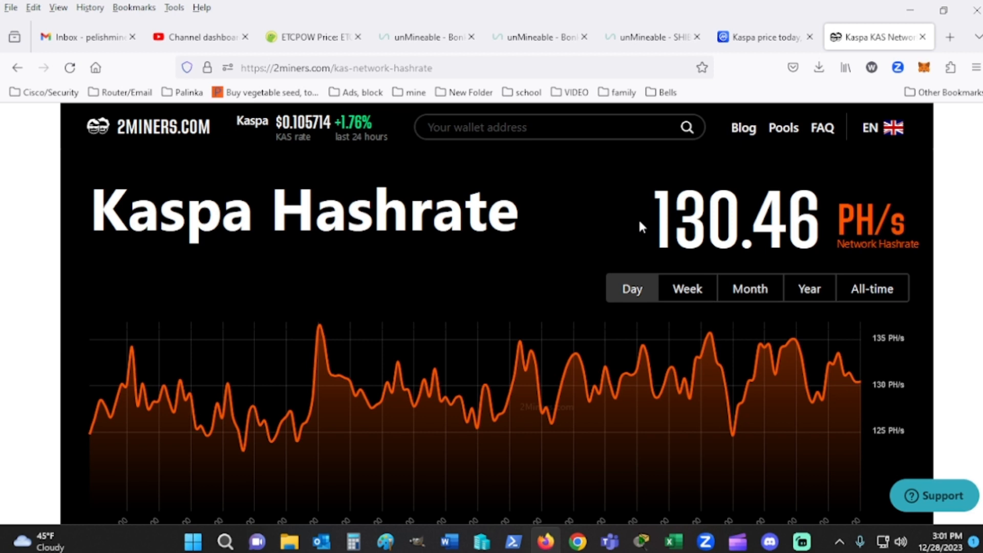
pyautogui.moveTo(750, 12)
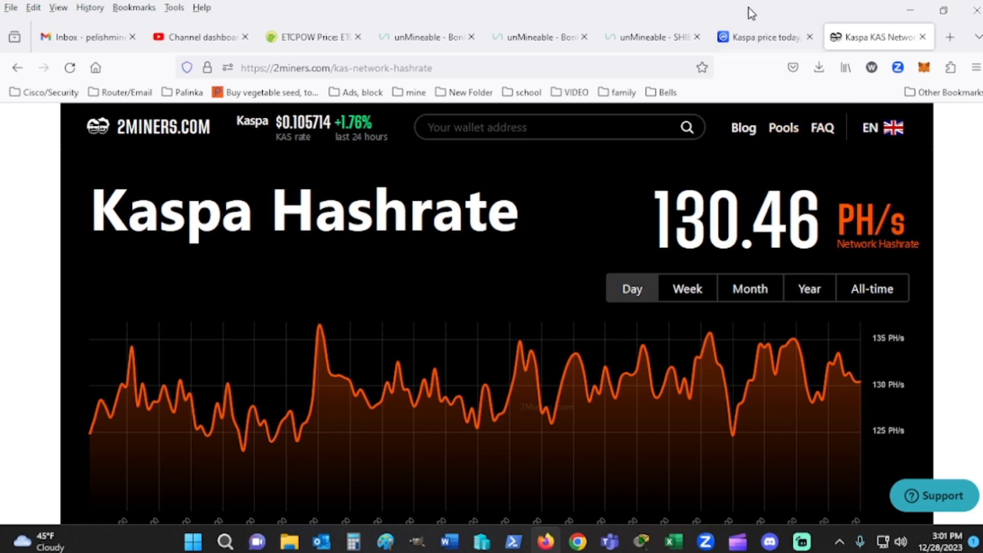
pyautogui.click(759, 37)
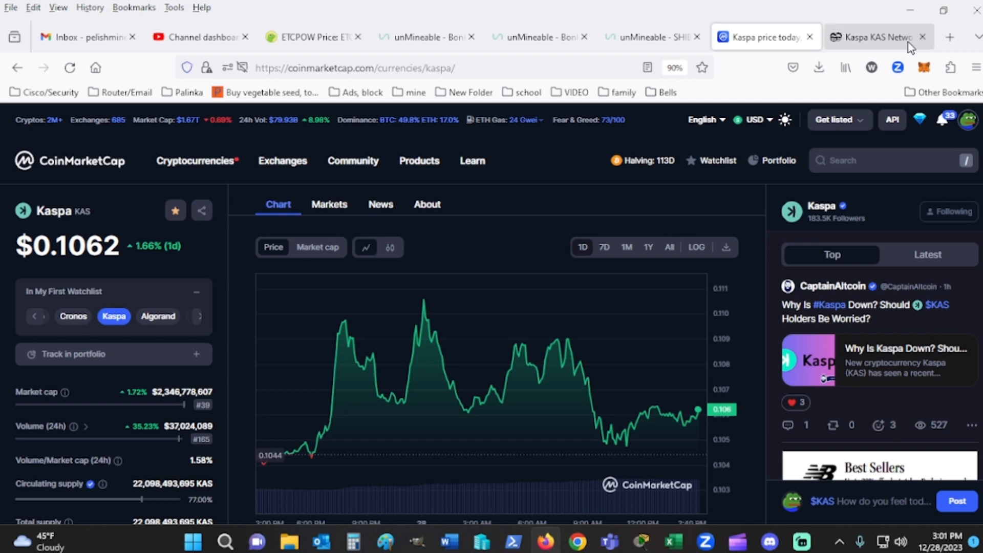
# Filter the Hashrate.no ASIC list to Iceriver KS0 models with 'ks0' in a new tab.
pyautogui.click(948, 37)
pyautogui.write('https://hashrate.no')
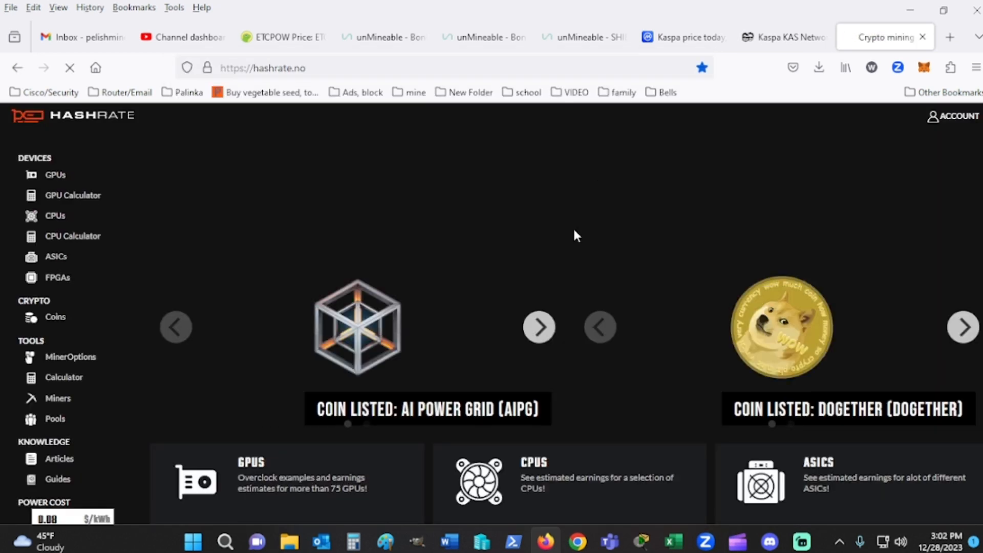
pyautogui.click(56, 256)
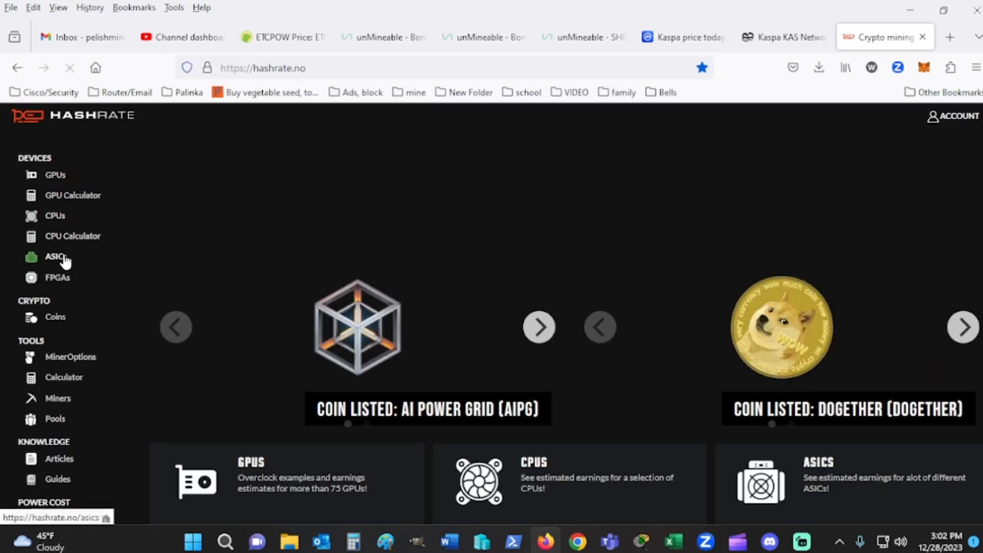
pyautogui.click(55, 256)
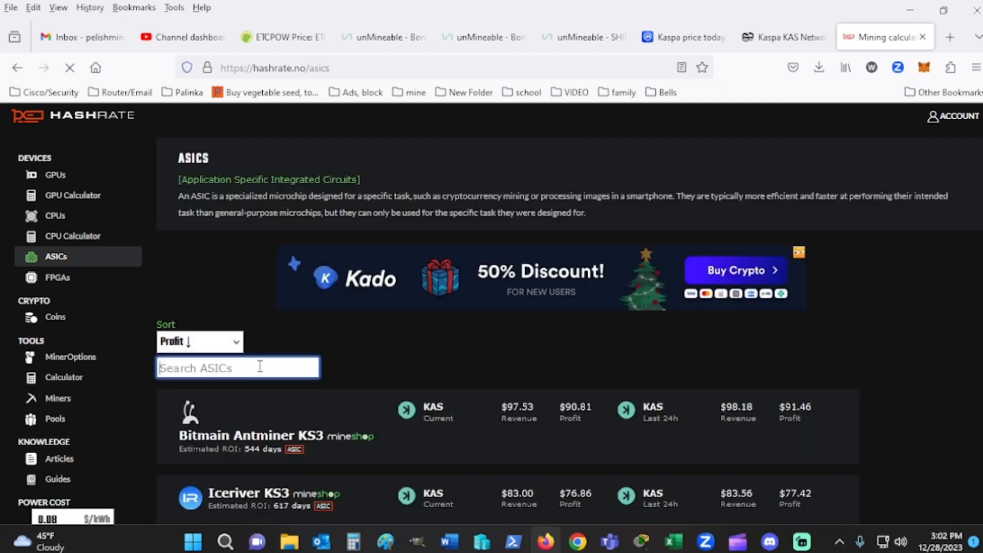
pyautogui.write('ks0')
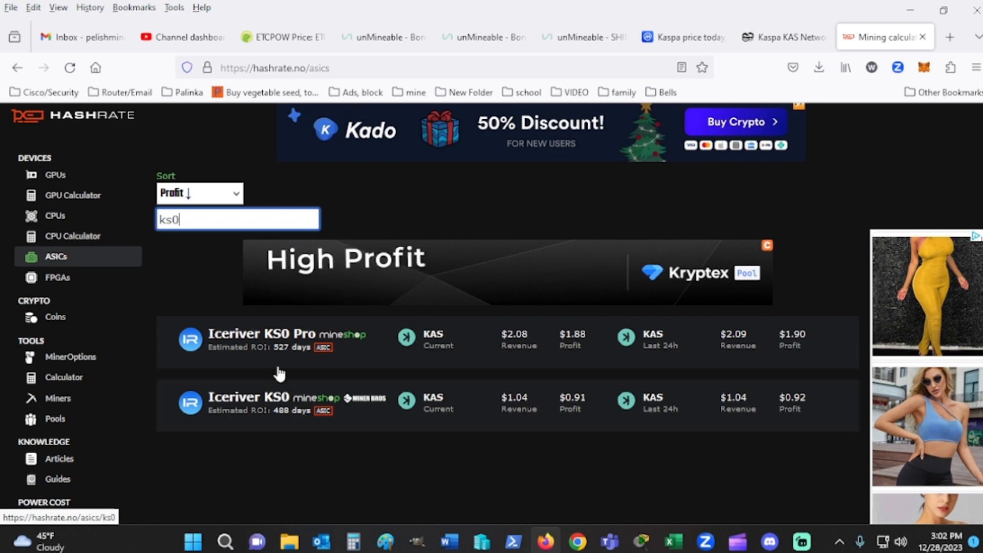
pyautogui.moveTo(725, 373)
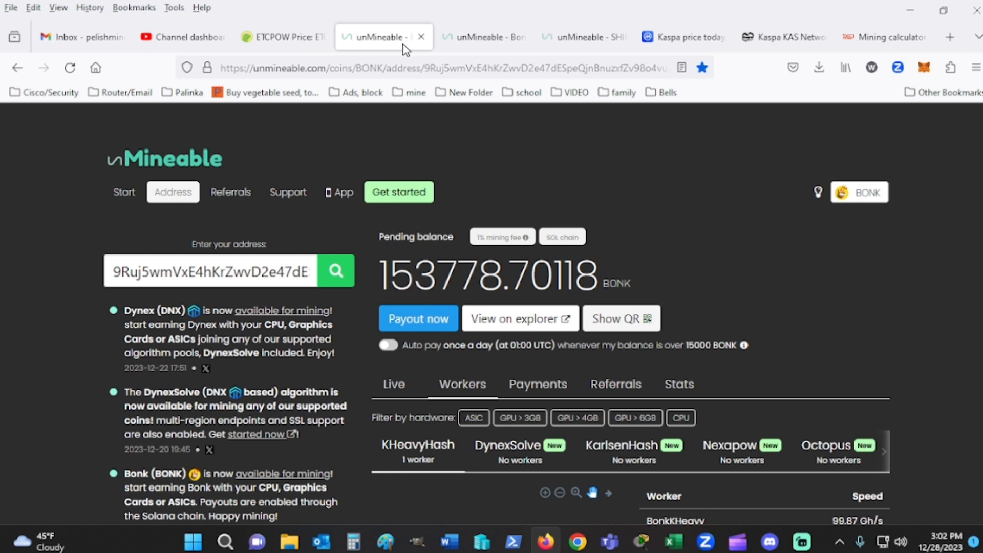
pyautogui.moveTo(677, 182)
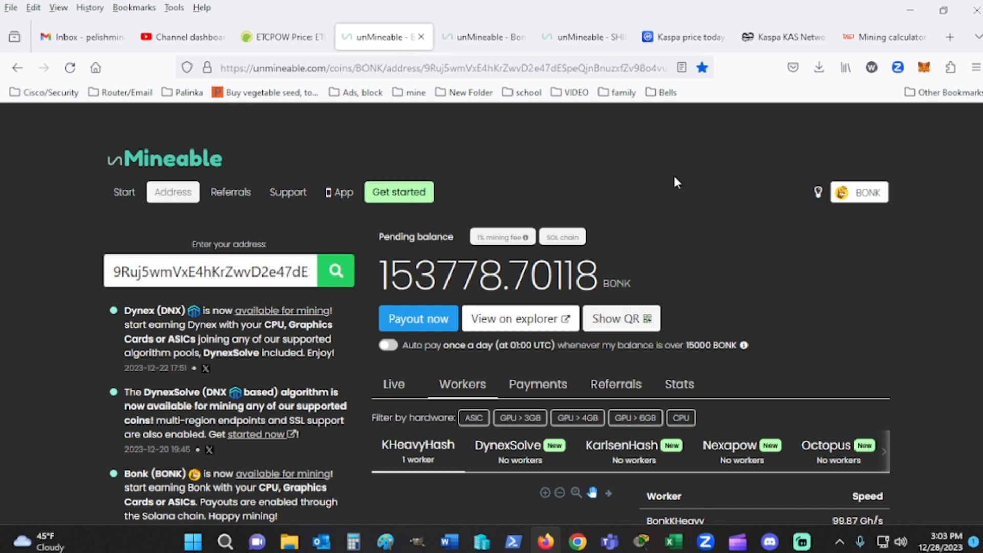
pyautogui.moveTo(704, 192)
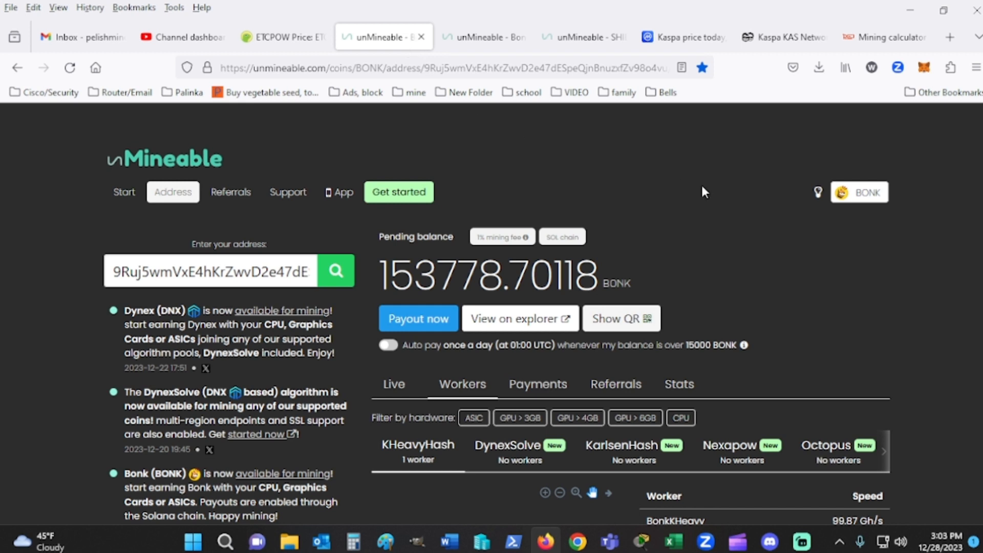
# Copy the BONK wallet address and return to the Kaspa price page.
pyautogui.rightClick(210, 270)
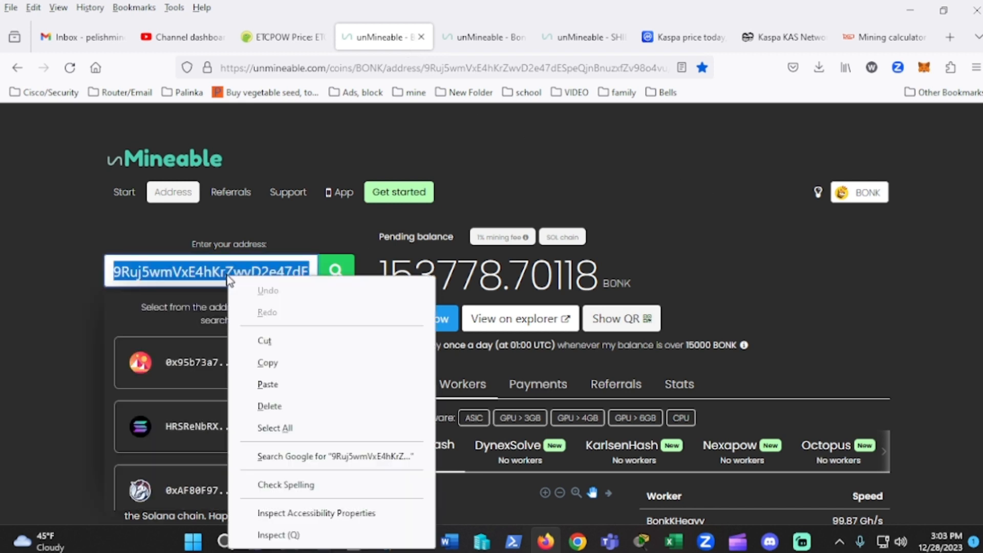
pyautogui.click(666, 207)
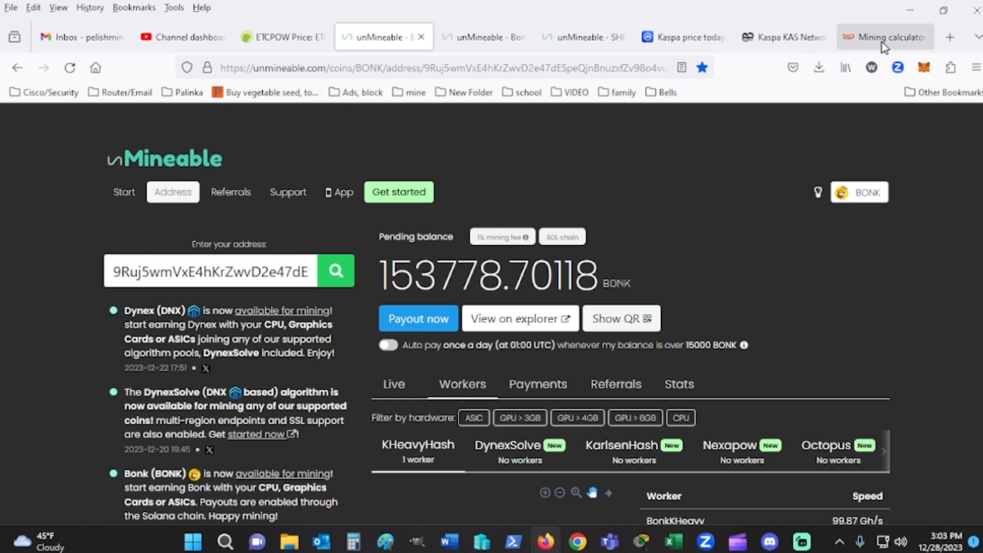
pyautogui.moveTo(884, 37)
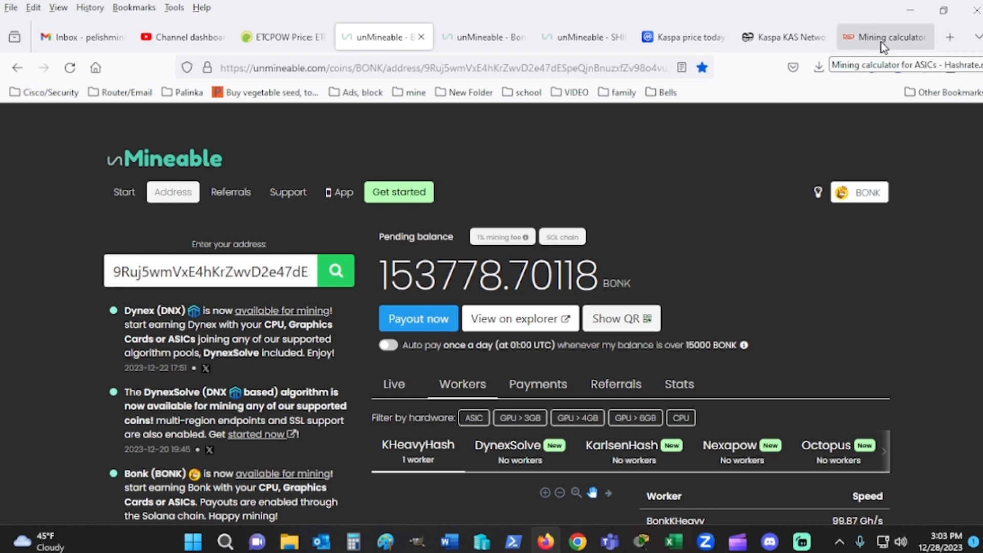
pyautogui.moveTo(689, 63)
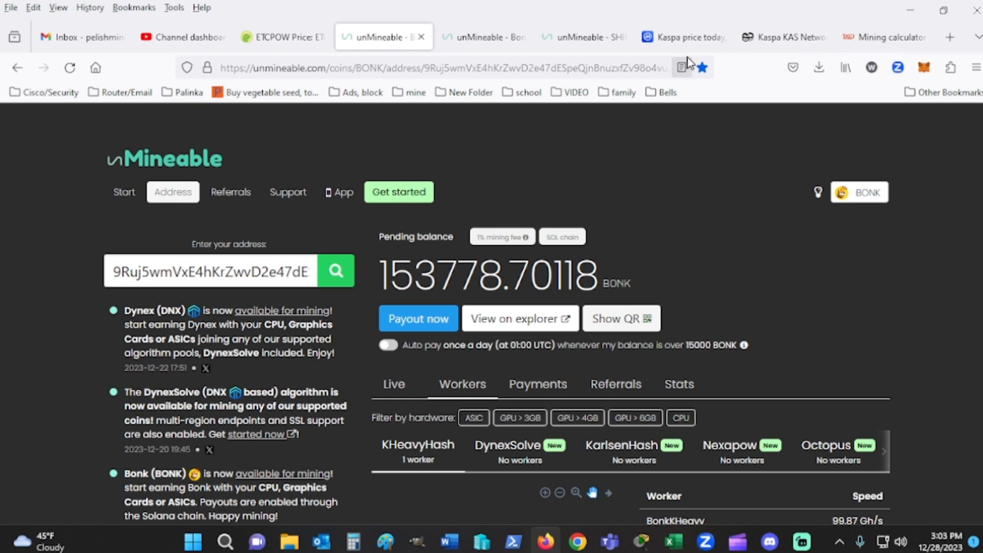
pyautogui.click(674, 37)
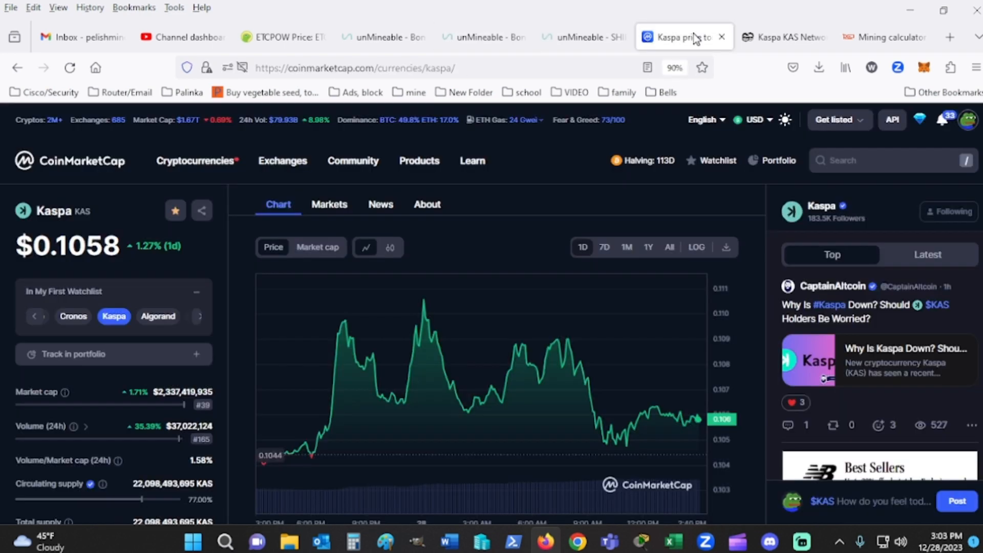
# Duplicate the Kaspa tab and search CoinMarketCap for the Bonk price page.
pyautogui.rightClick(683, 37)
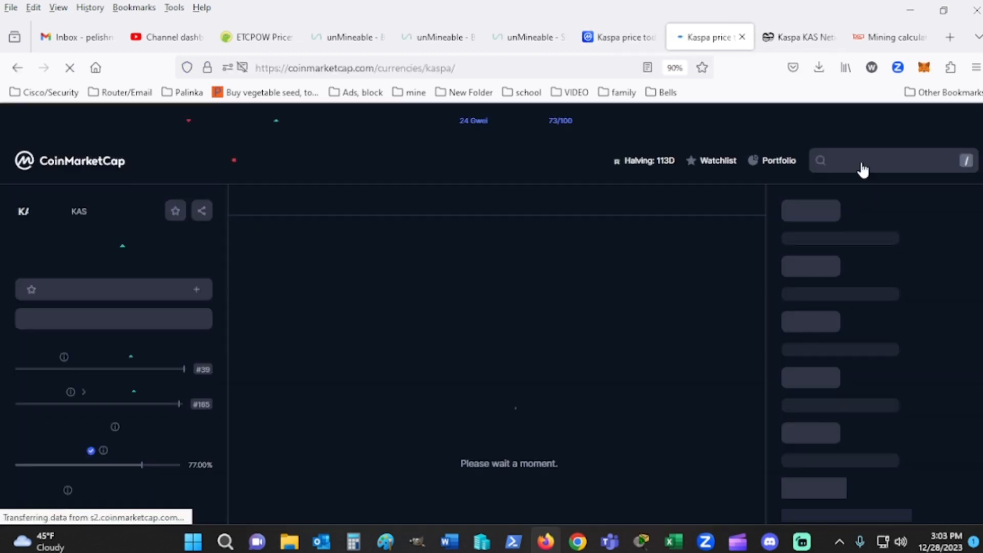
pyautogui.click(878, 161)
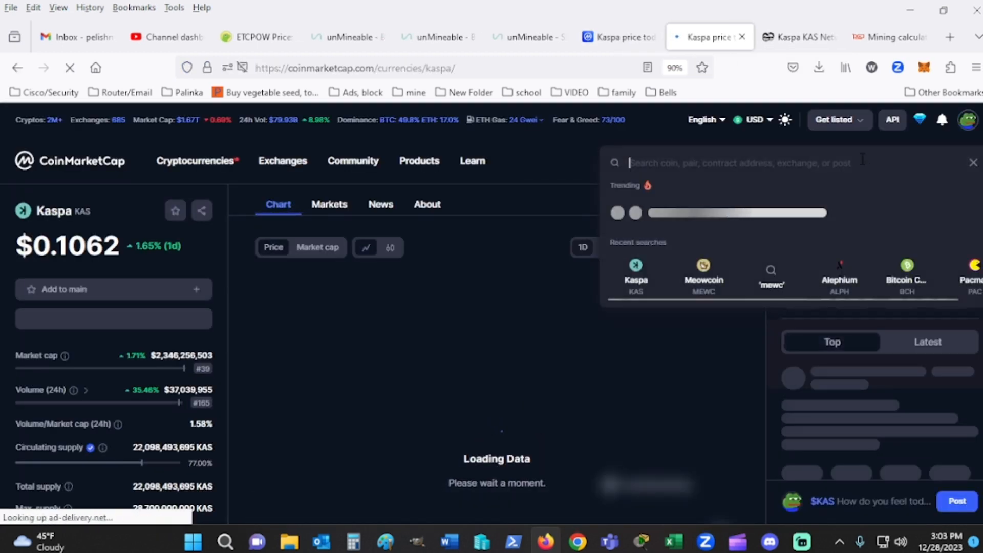
pyautogui.write('bonk')
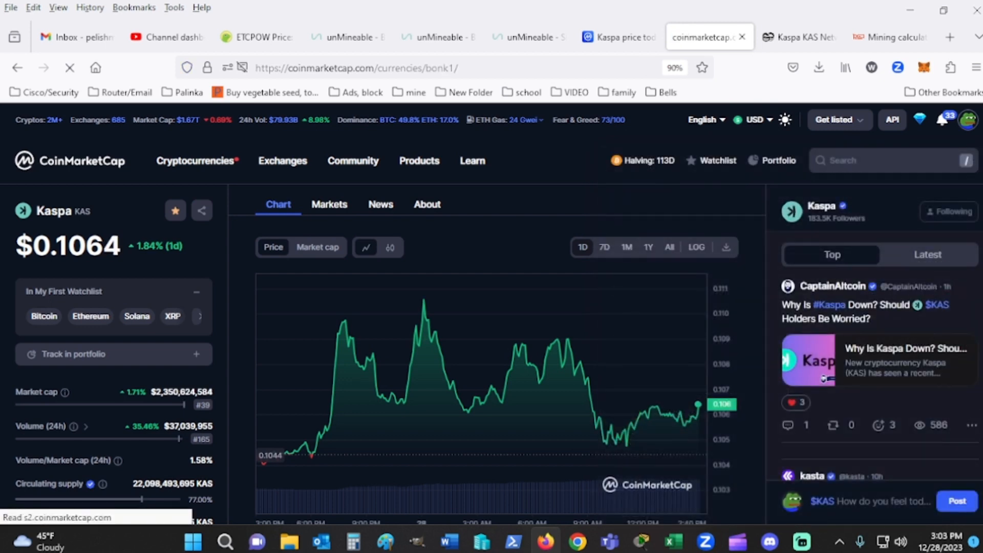
pyautogui.click(689, 36)
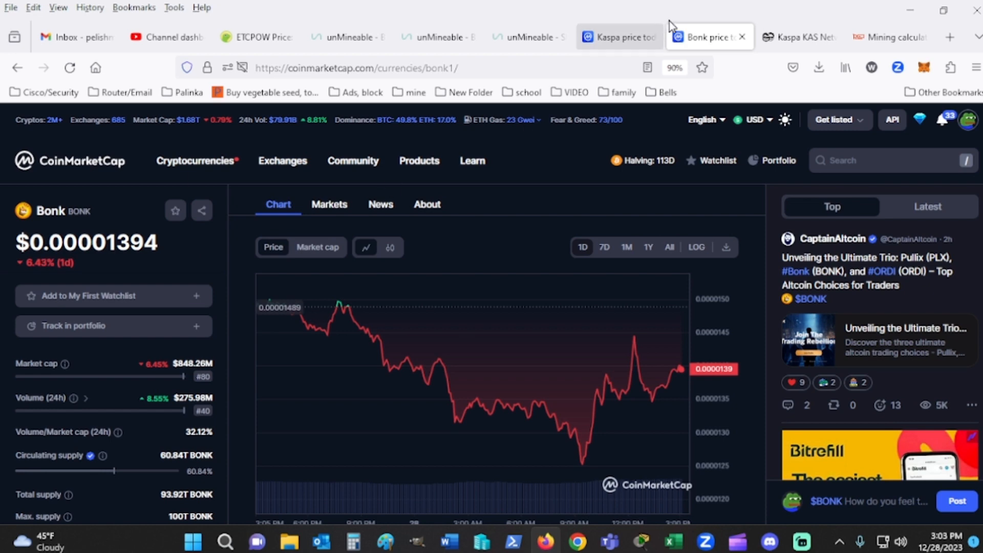
# Duplicate the Bonk tab into a Shiba Inu page and return to unMineable BONK.
pyautogui.rightClick(706, 37)
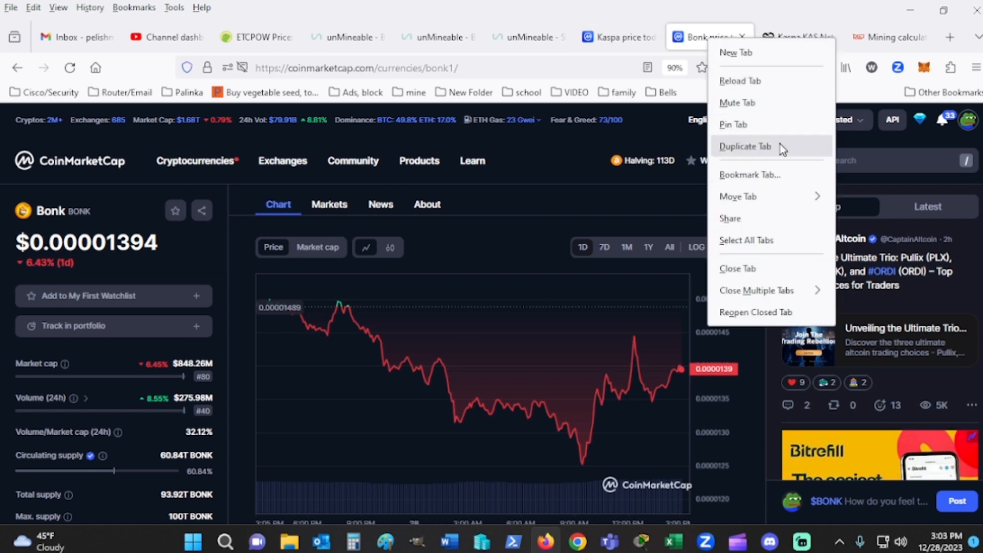
pyautogui.click(746, 147)
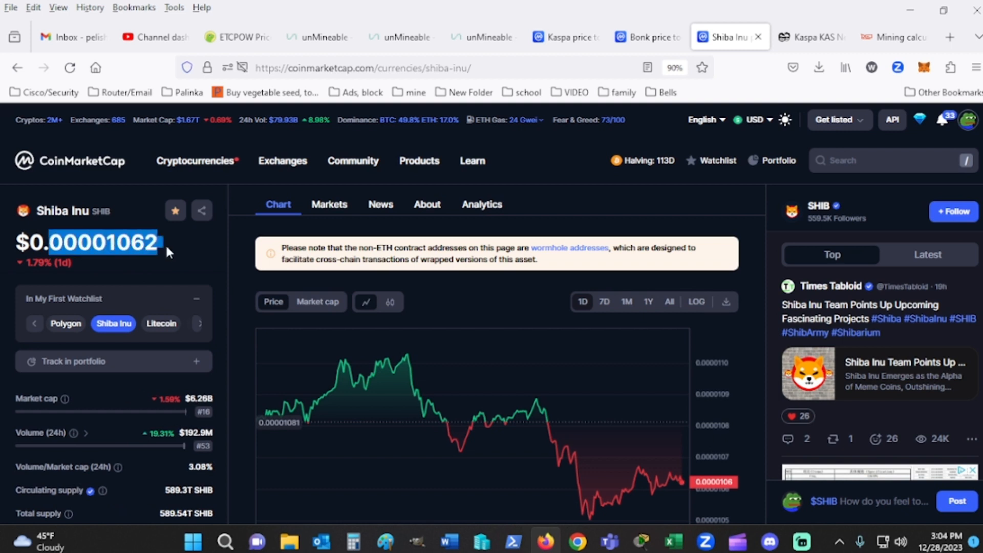
pyautogui.click(182, 257)
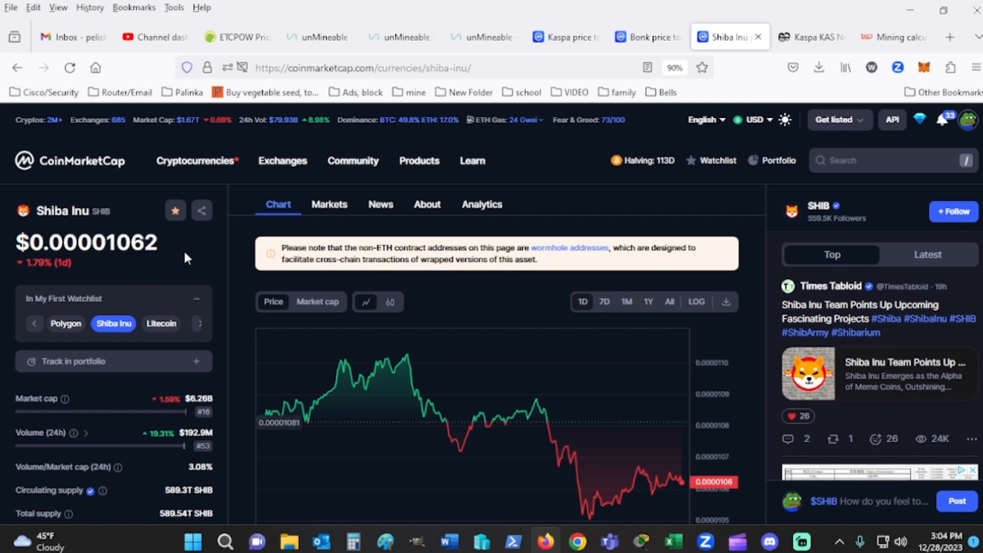
pyautogui.moveTo(389, 55)
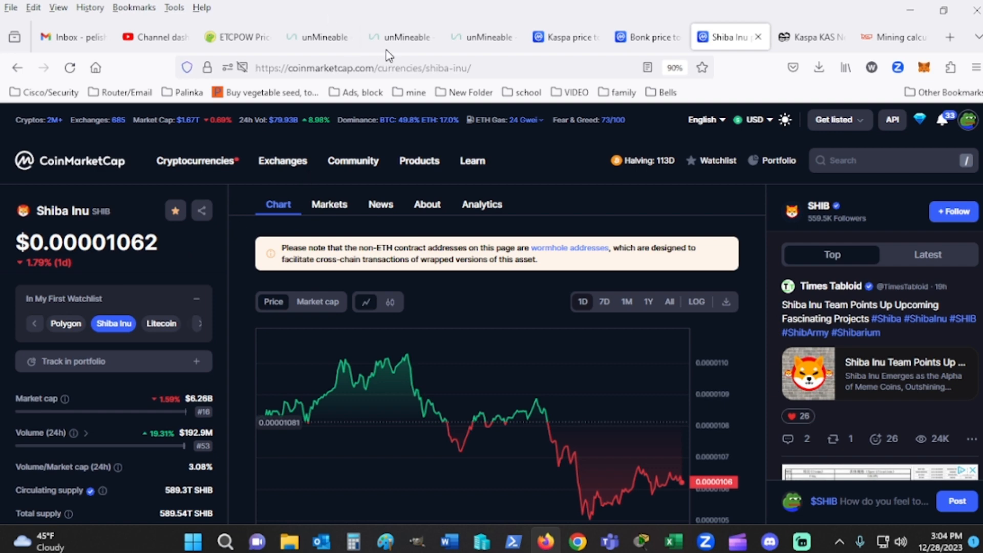
pyautogui.click(401, 37)
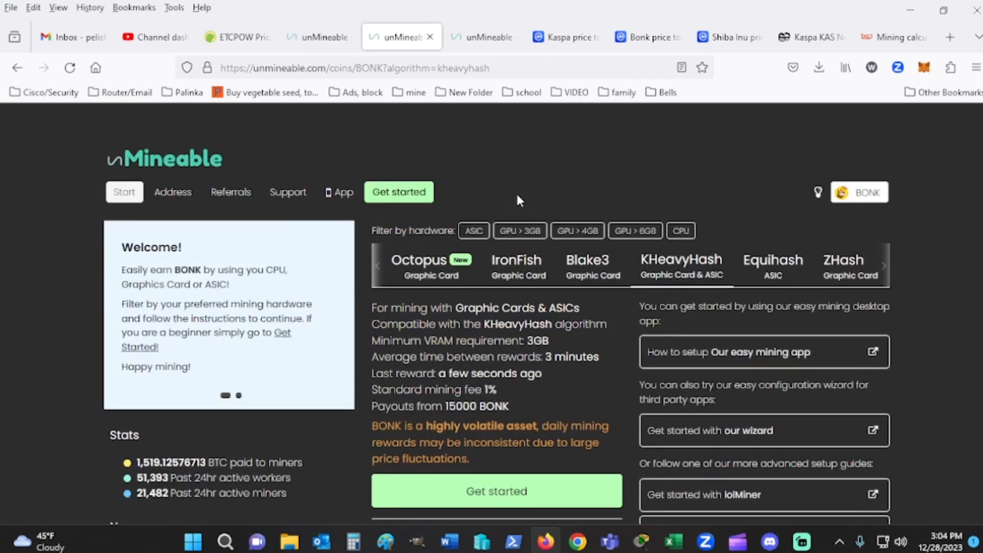
# Calculate BONK KHeavyHash earnings at 100 Gh/s: 58968 per day, 1769052 per month.
pyautogui.scroll(-3)
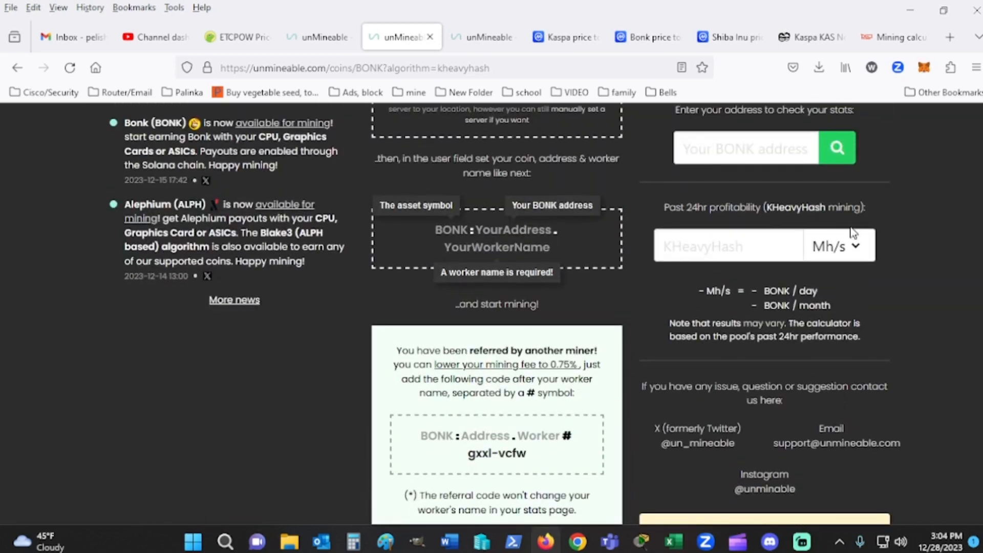
pyautogui.click(837, 245)
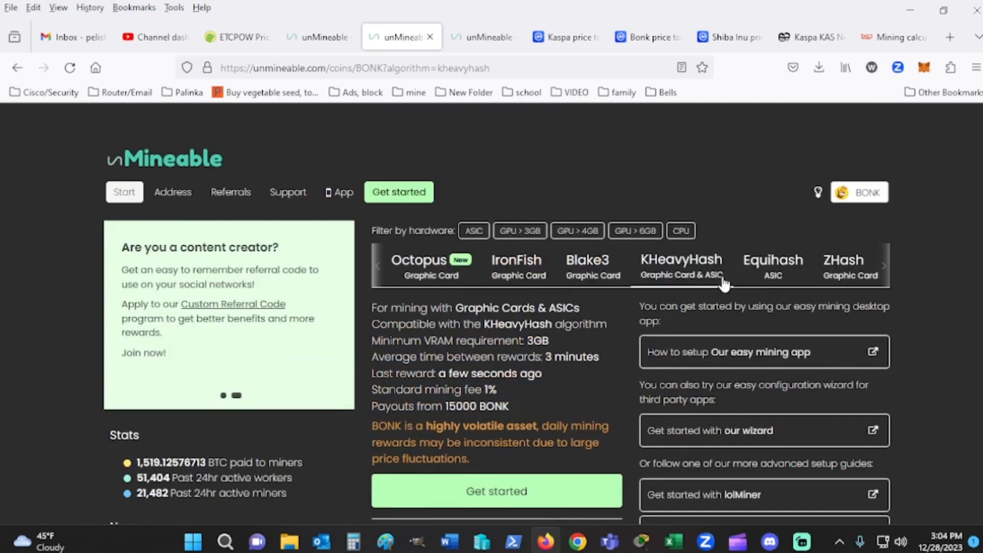
pyautogui.scroll(-3)
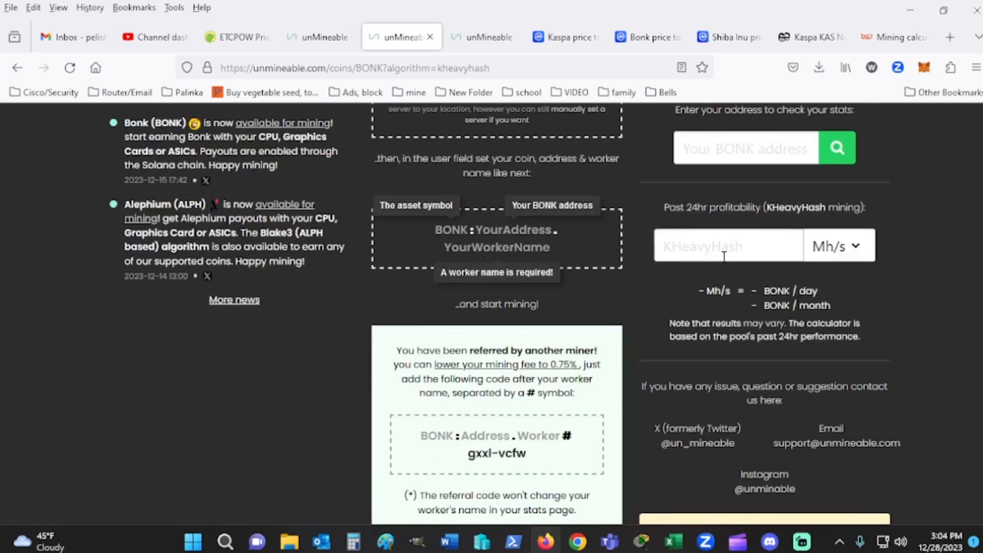
pyautogui.write('100')
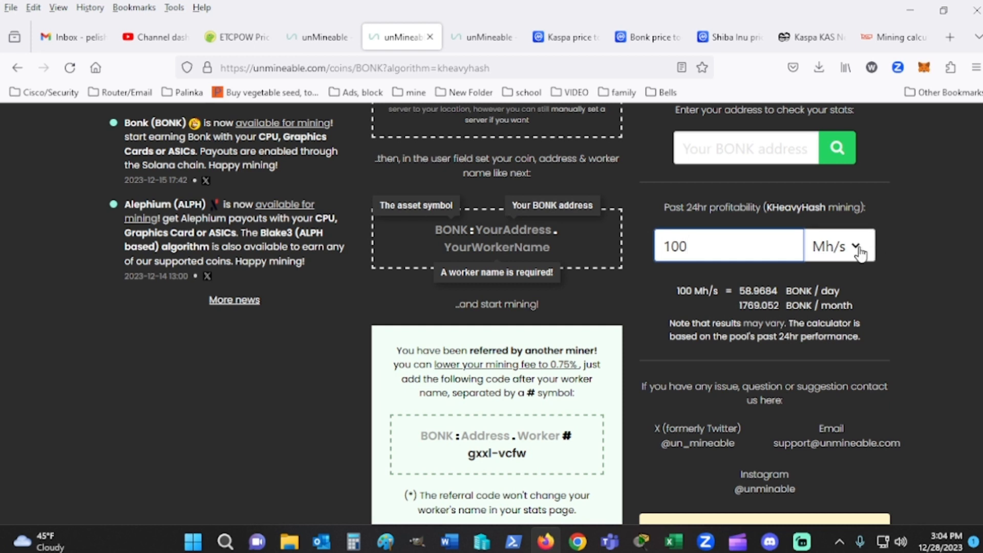
pyautogui.click(839, 246)
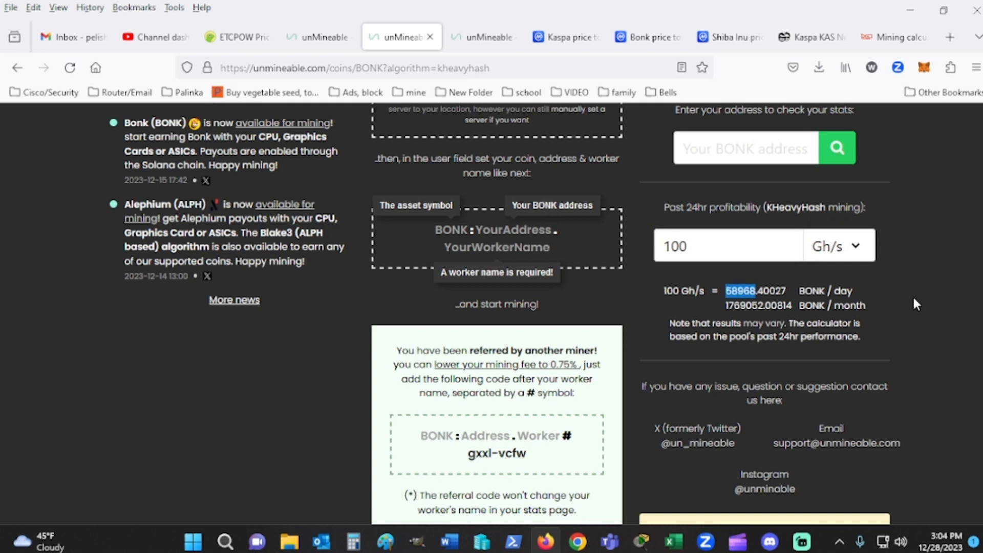
pyautogui.moveTo(906, 305)
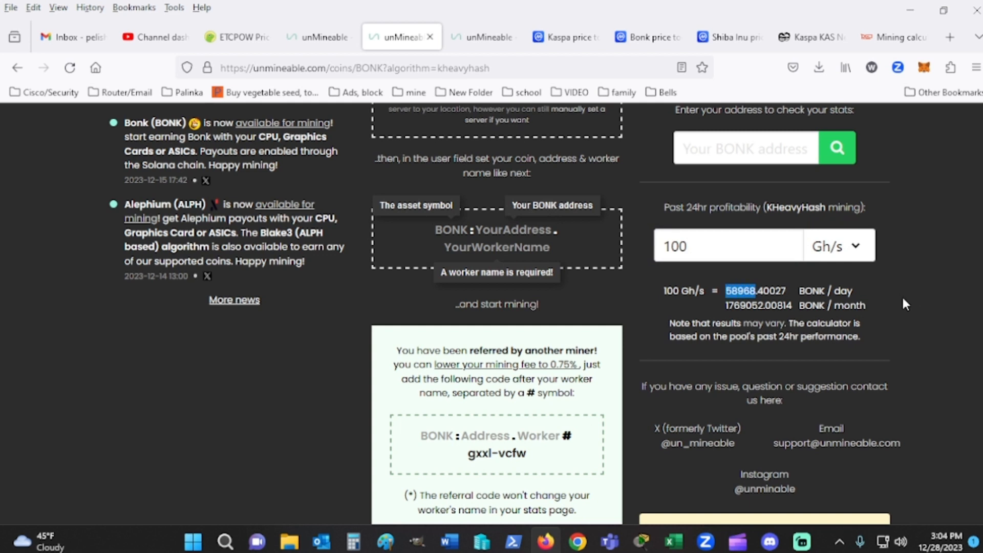
pyautogui.moveTo(731, 320)
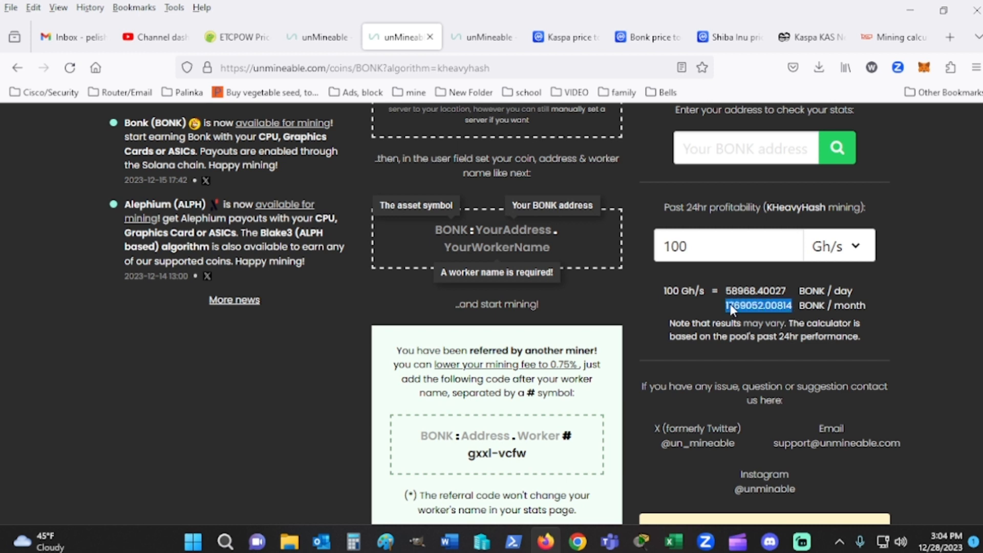
pyautogui.moveTo(811, 37)
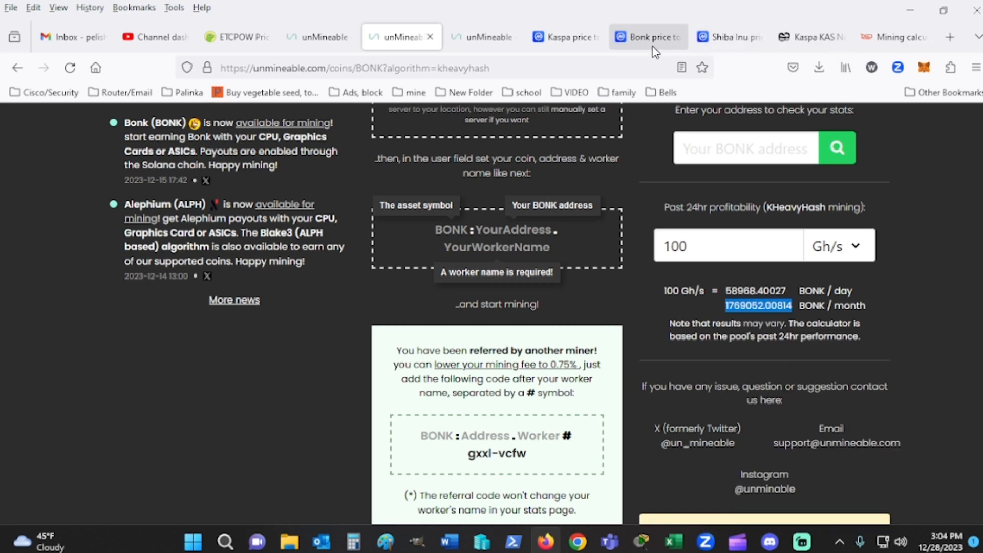
# Convert the monthly 1769052 BONK to about $24.68, then move to the unMineable SHIB page.
pyautogui.click(646, 36)
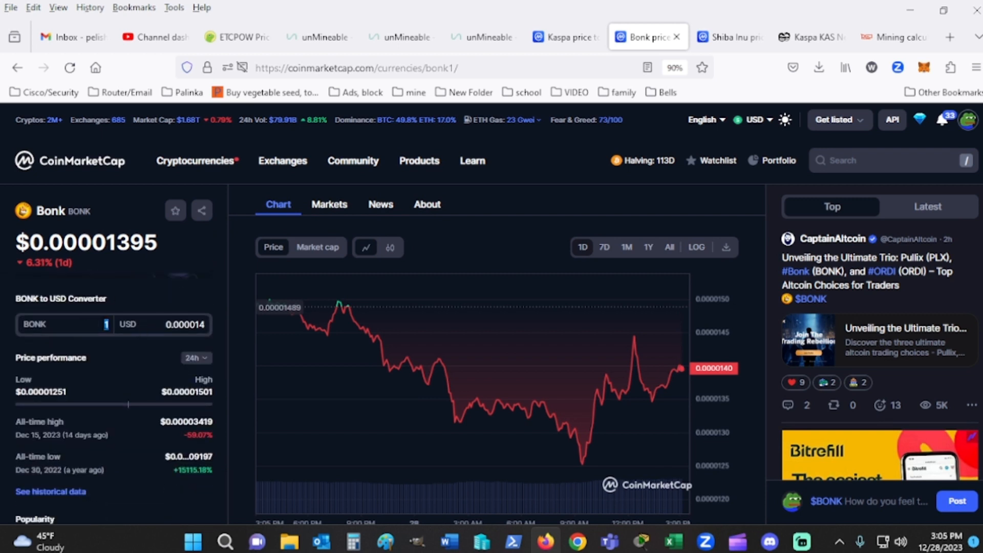
pyautogui.write('69052.00814')
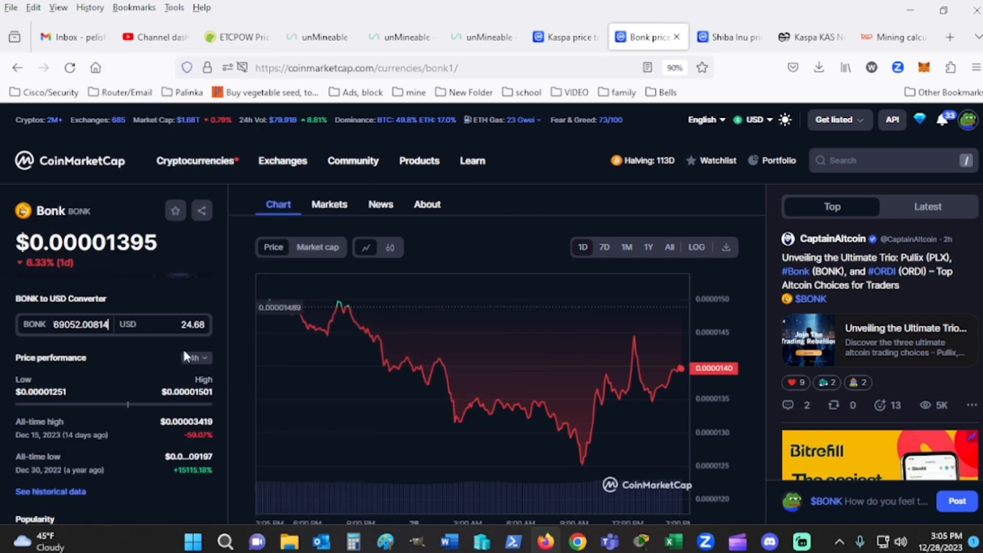
pyautogui.click(196, 358)
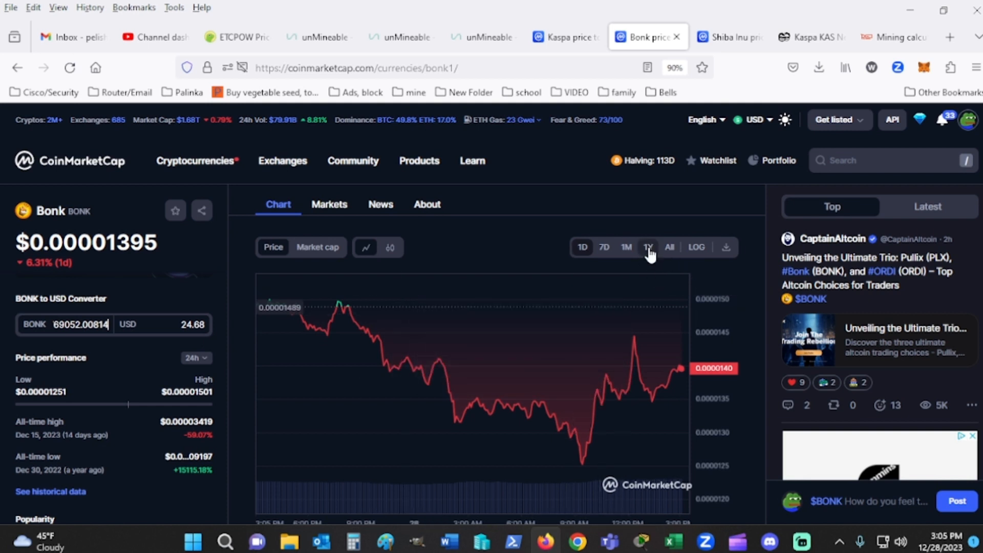
pyautogui.click(647, 247)
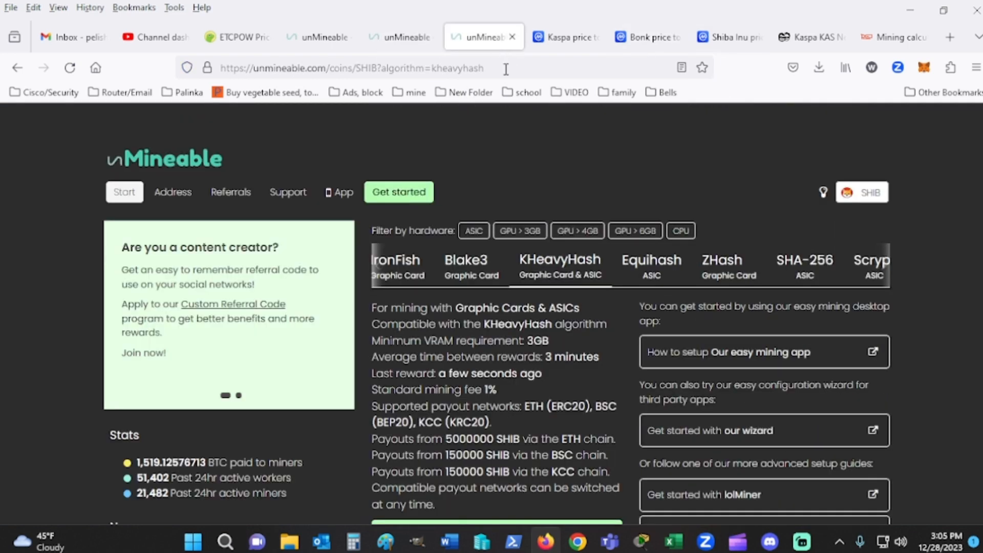
# Calculate SHIB KHeavyHash earnings at 100 Gh/s: 78094 per day, 2342825 per month.
pyautogui.scroll(-3)
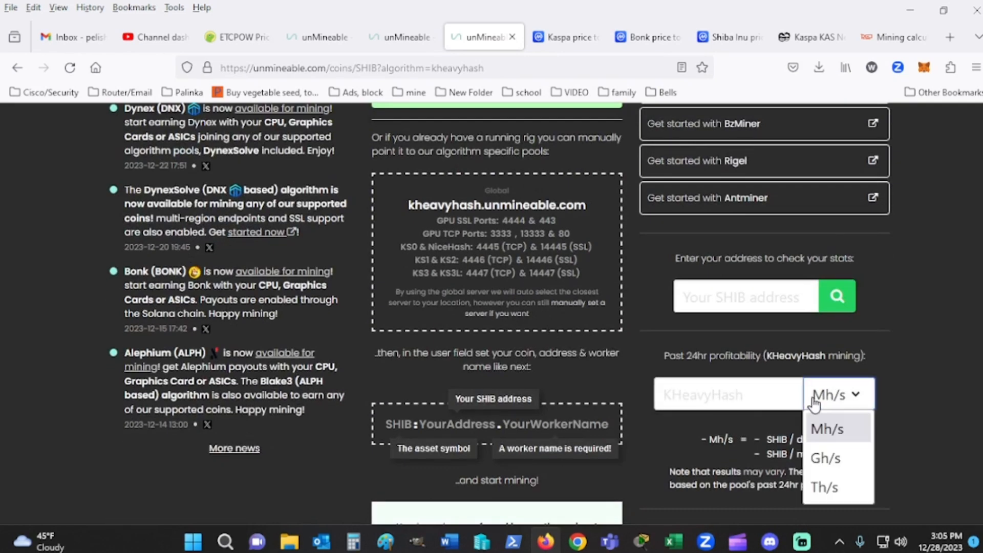
pyautogui.click(826, 458)
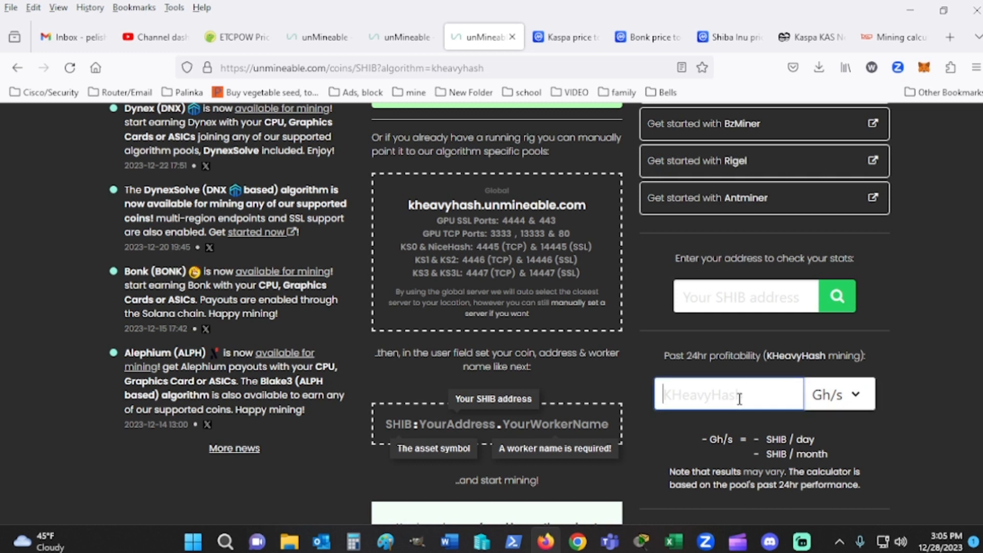
pyautogui.write('100')
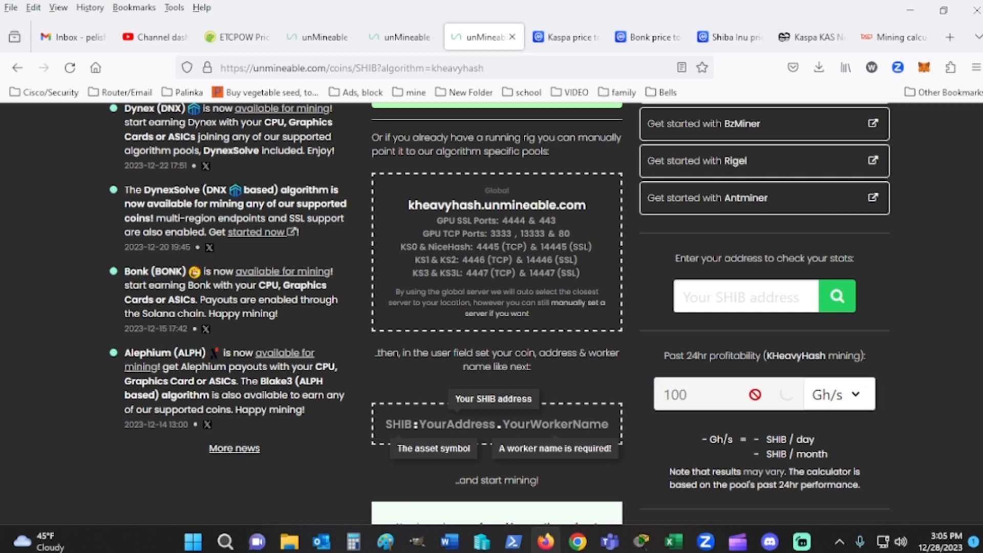
pyautogui.click(703, 393)
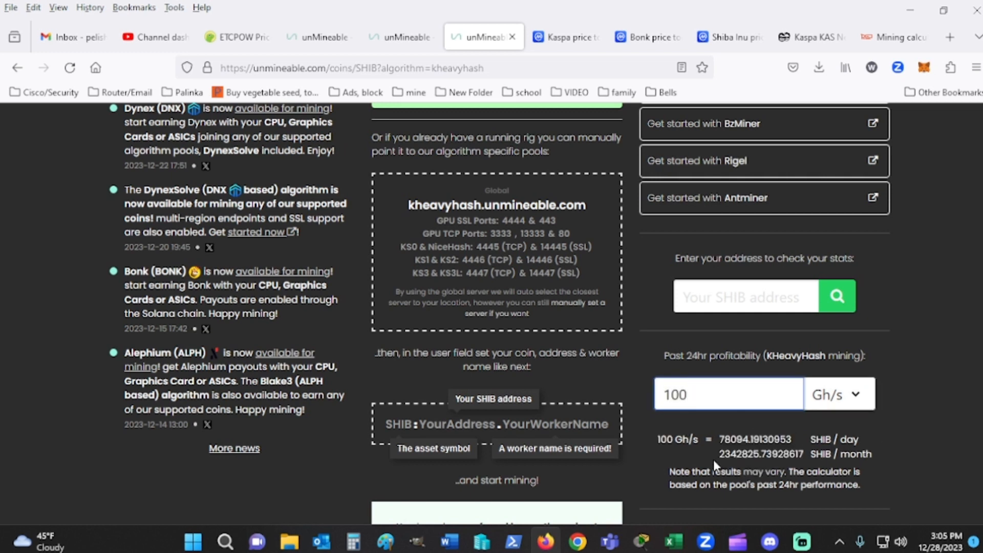
pyautogui.click(727, 394)
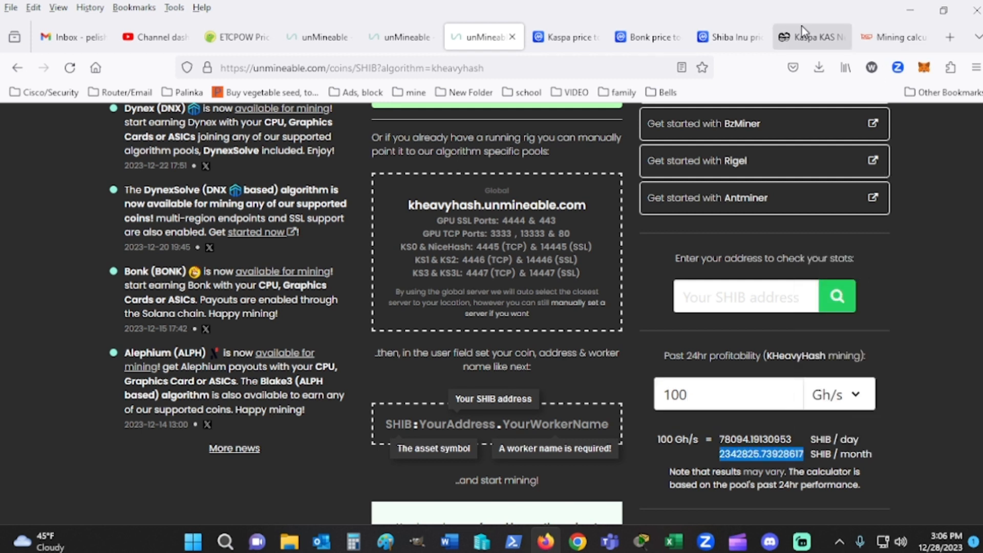
# Value the monthly SHIB at about $24.87 and show the all-time Shiba Inu price chart.
pyautogui.click(724, 37)
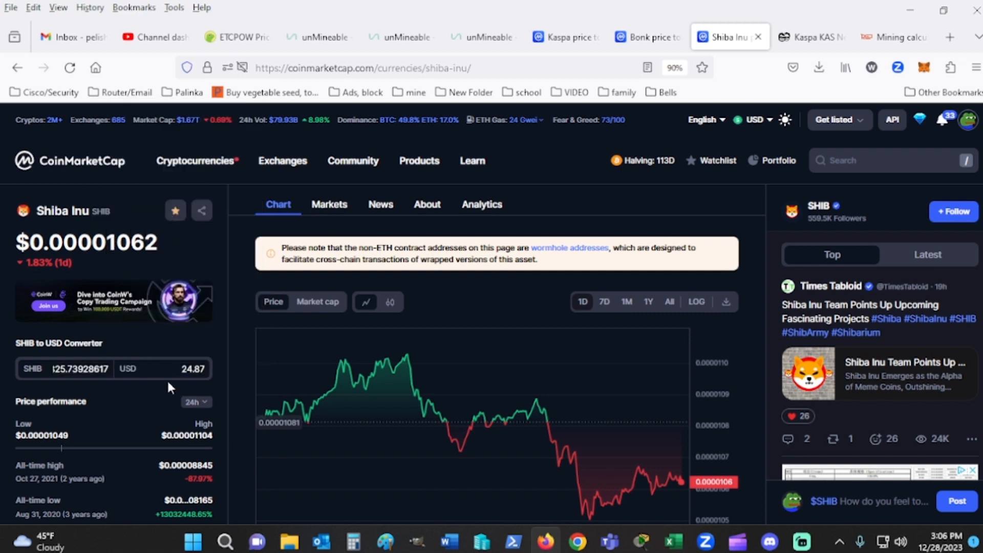
pyautogui.click(89, 367)
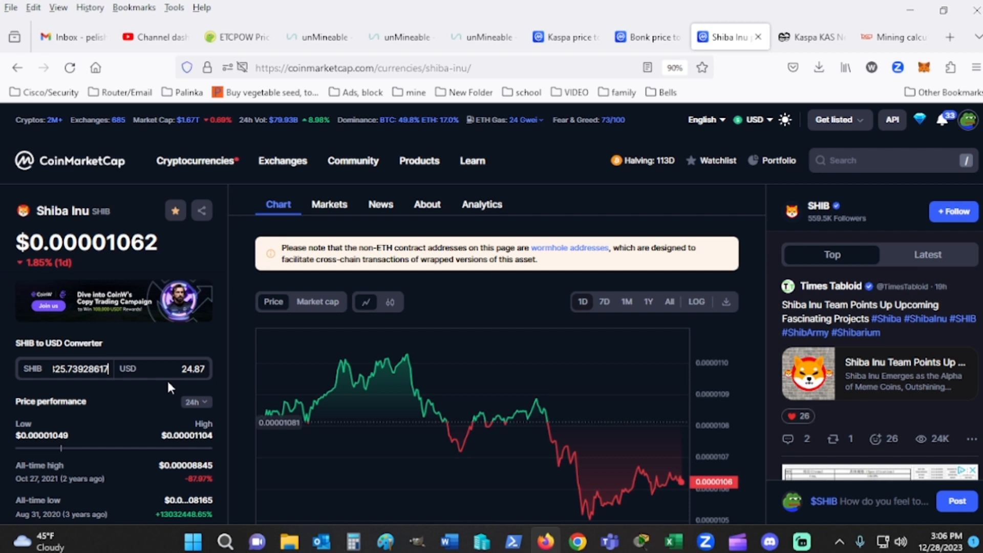
pyautogui.click(668, 301)
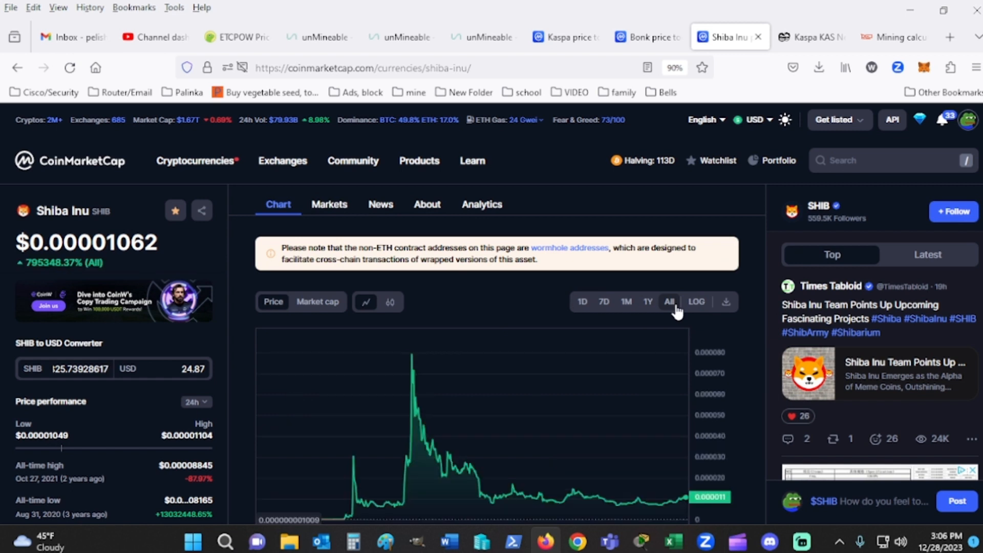
pyautogui.moveTo(412, 356)
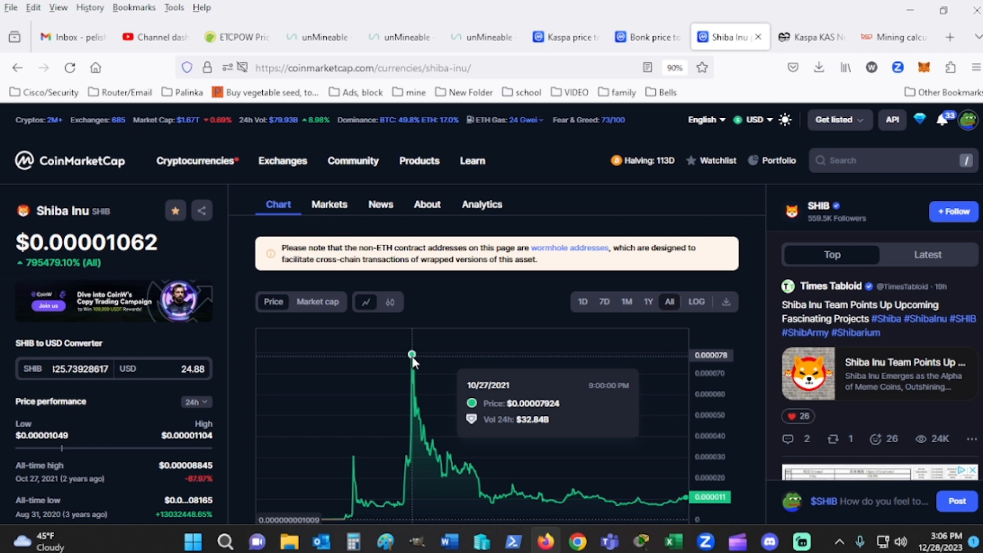
pyautogui.moveTo(412, 362)
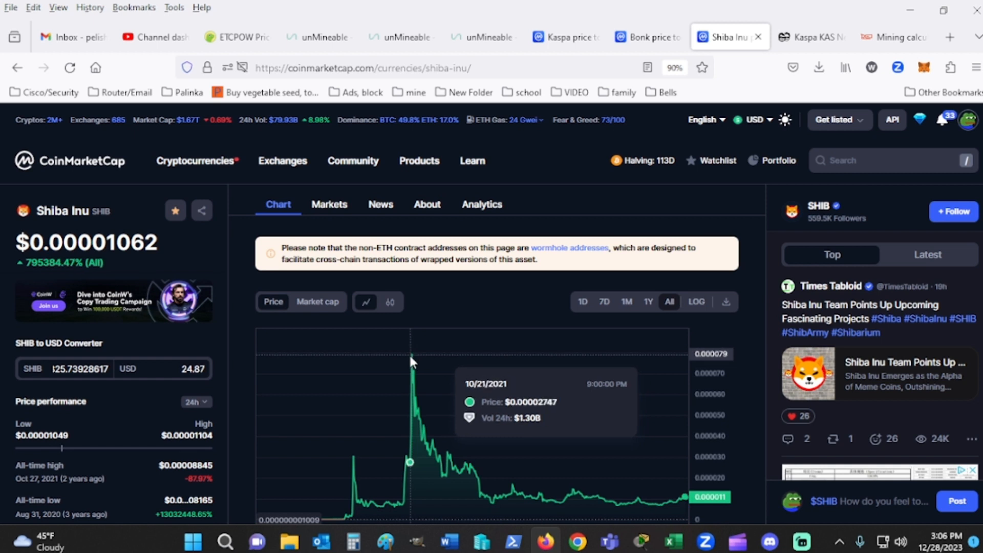
pyautogui.moveTo(412, 366)
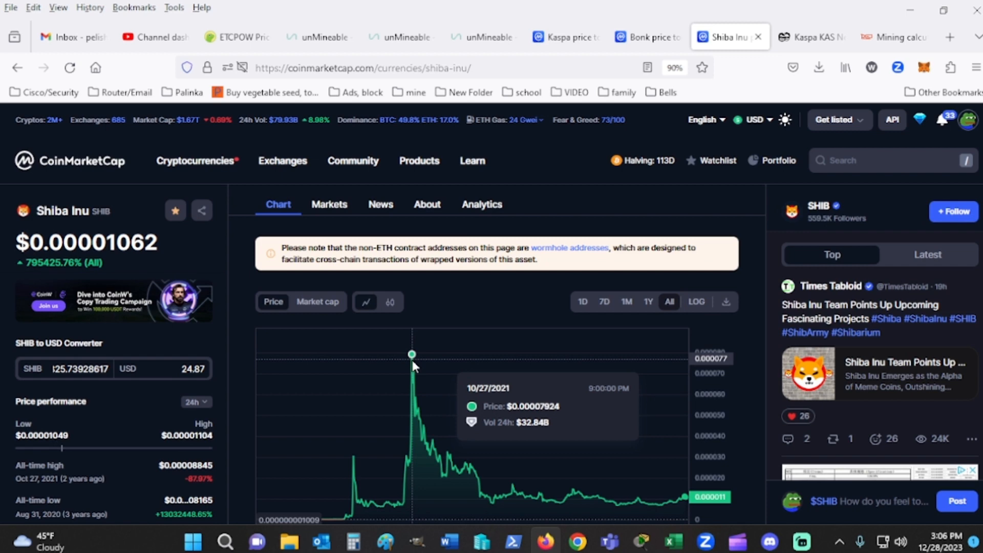
pyautogui.moveTo(724, 207)
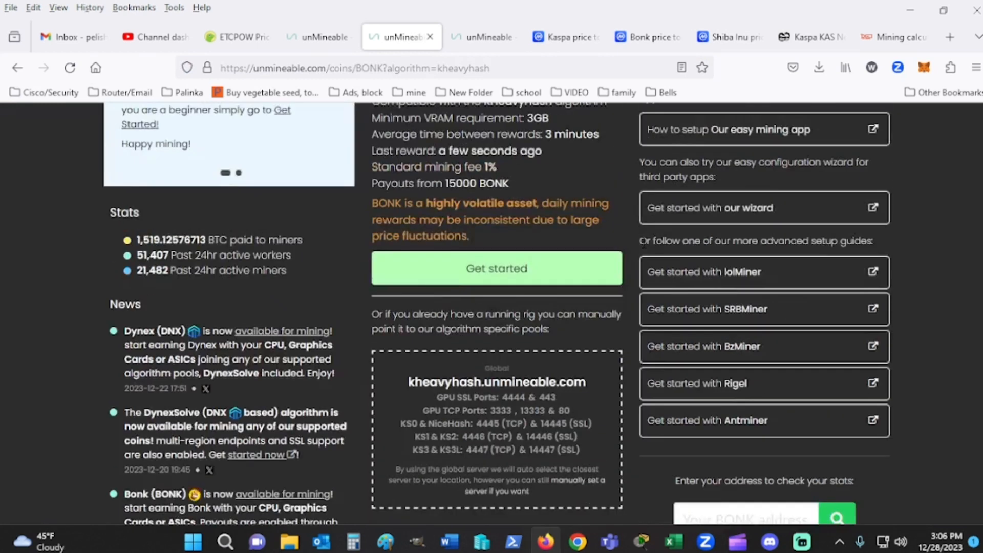
pyautogui.scroll(3)
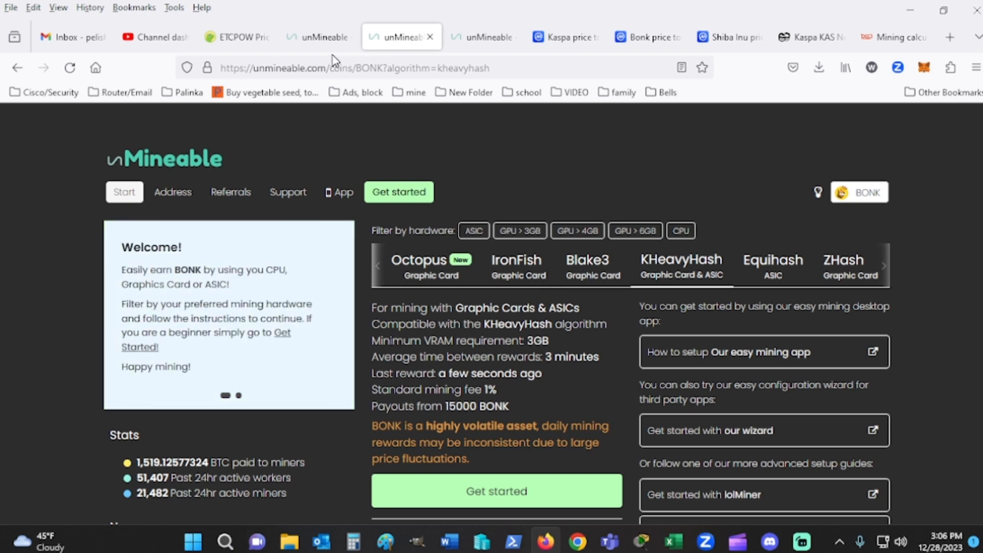
pyautogui.click(172, 191)
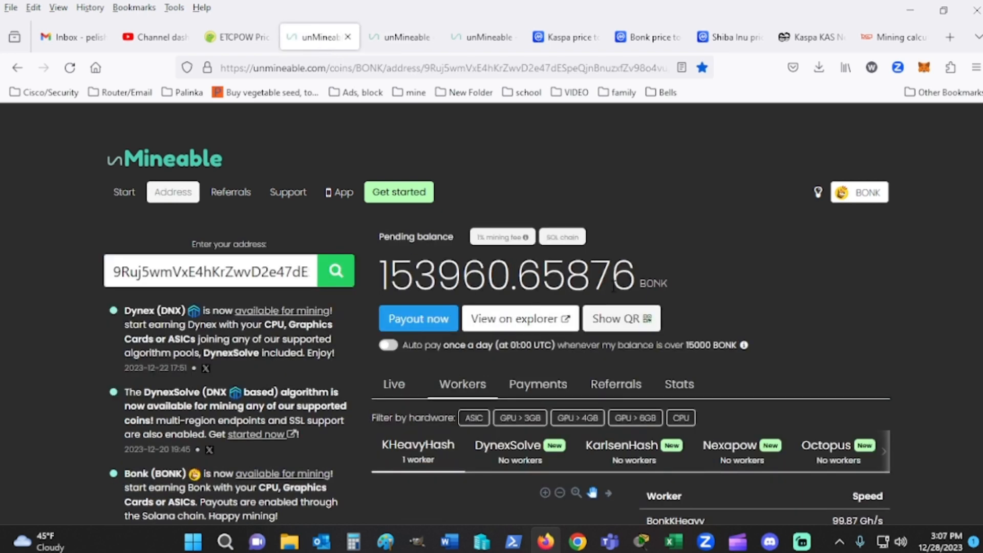
pyautogui.scroll(-3)
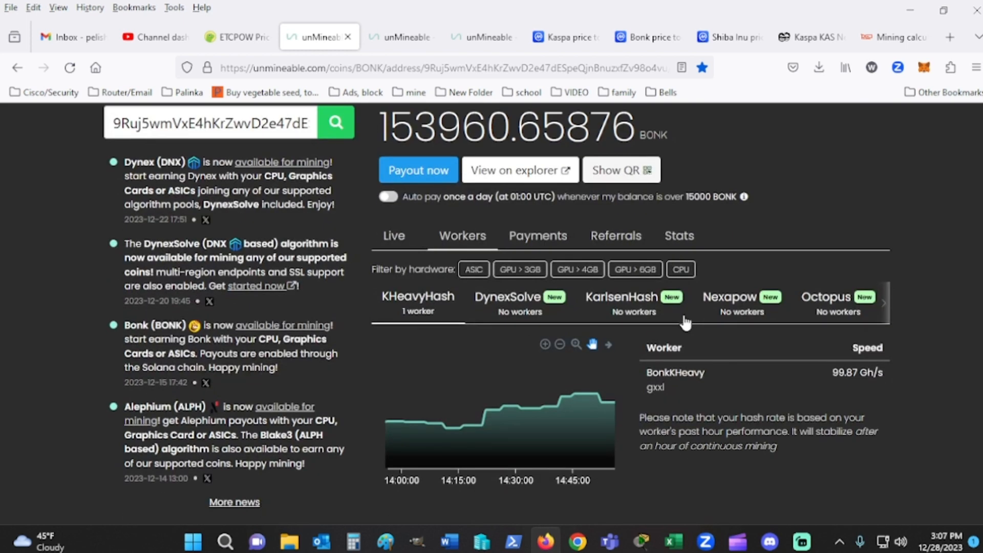
pyautogui.click(394, 235)
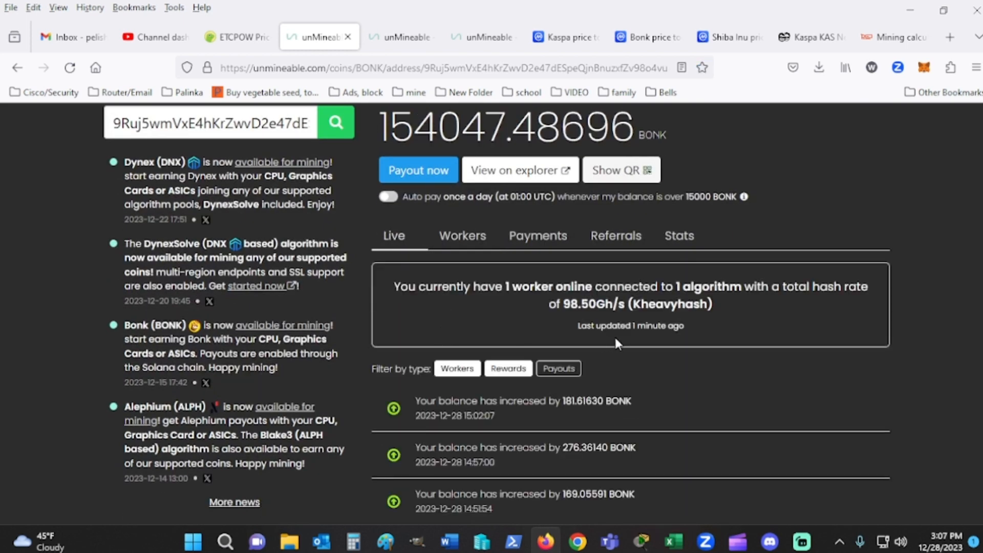
pyautogui.scroll(-3)
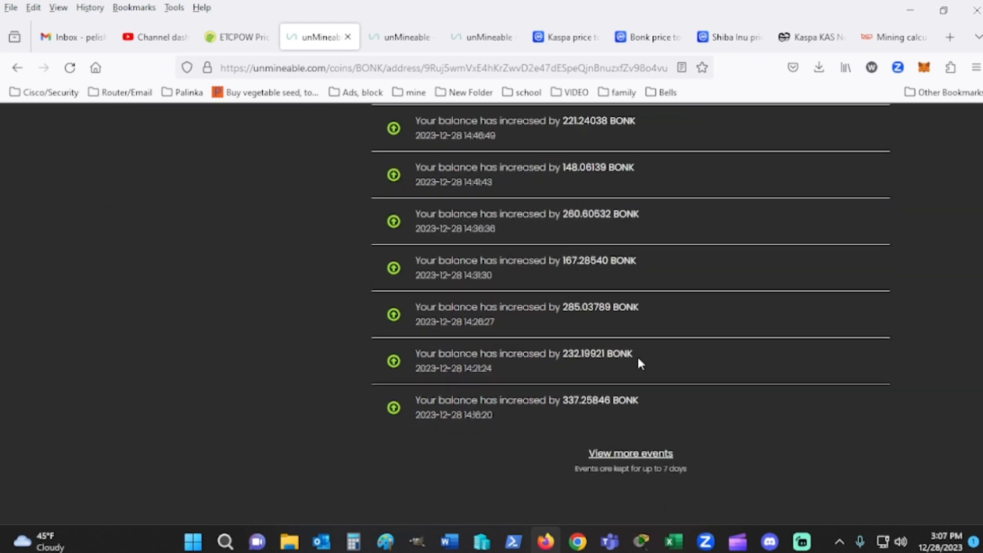
pyautogui.scroll(3)
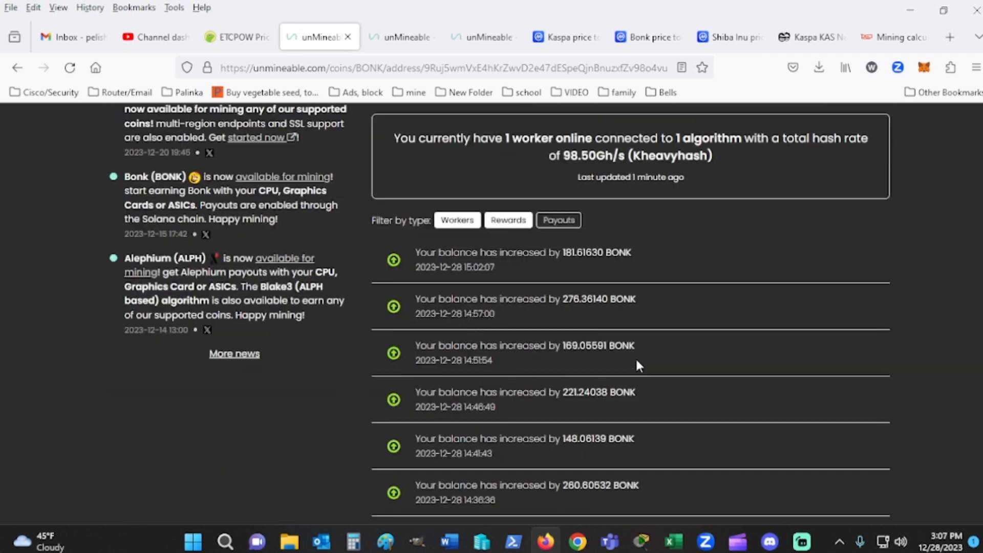
pyautogui.scroll(-3)
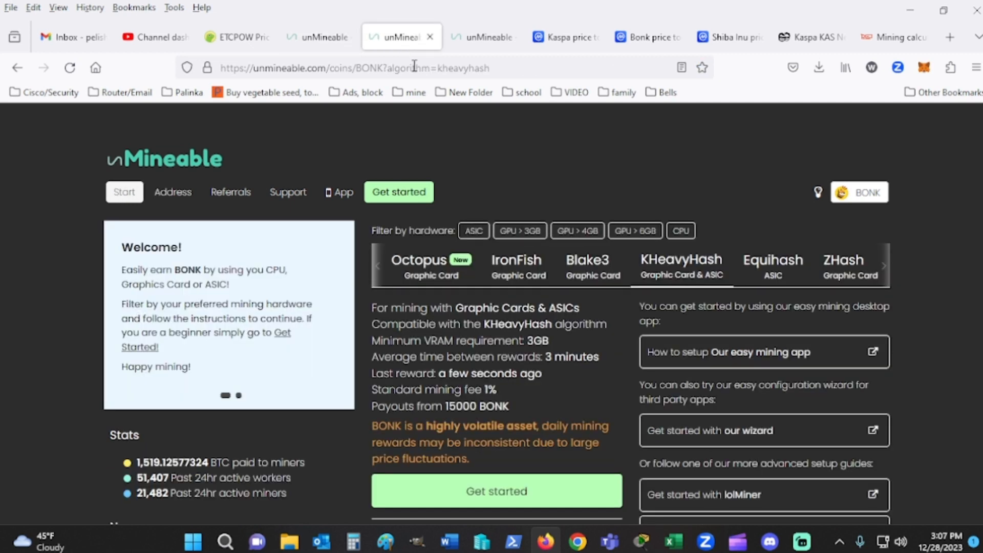
pyautogui.moveTo(827, 410)
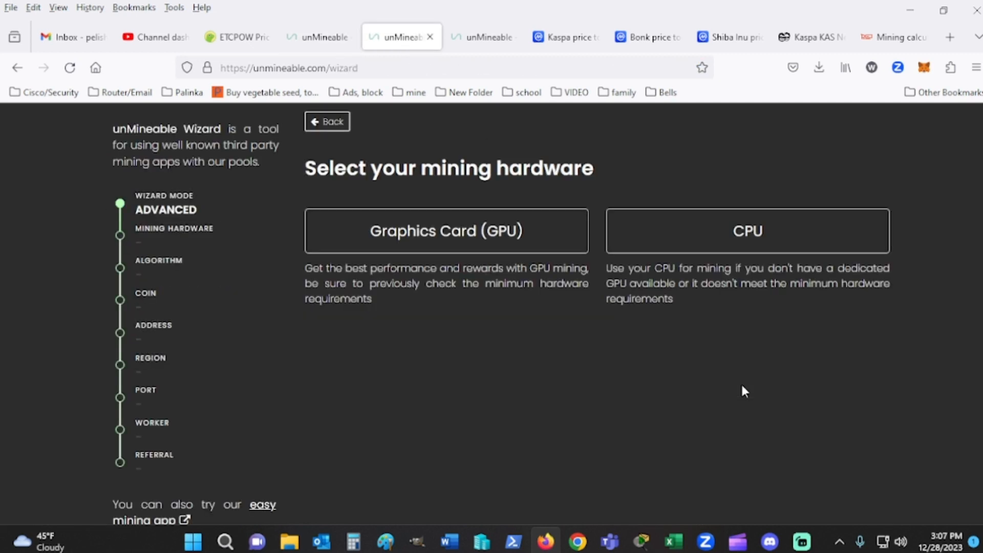
# Set the wizard to Graphics Card, KHeavyHash and the pasted BONK wallet address.
pyautogui.click(447, 230)
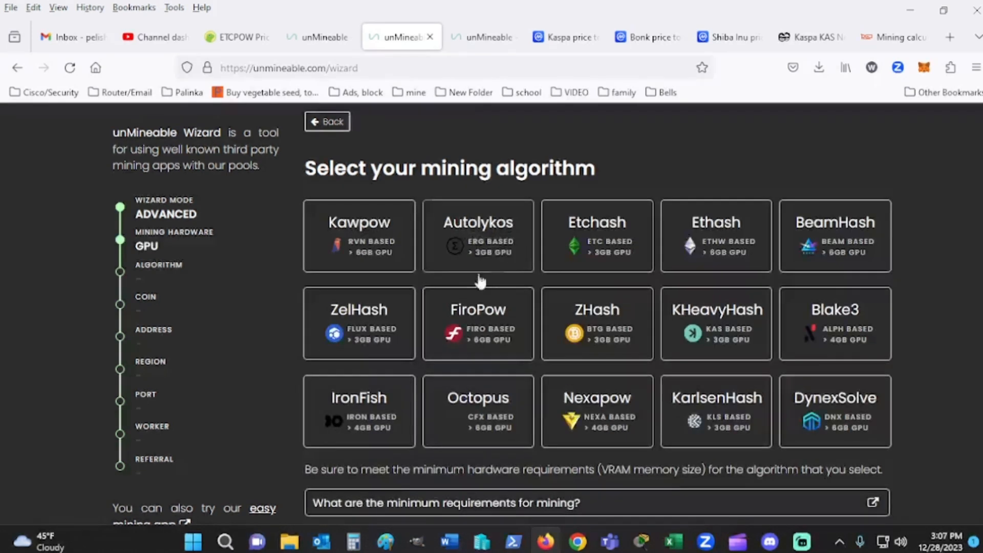
pyautogui.moveTo(635, 243)
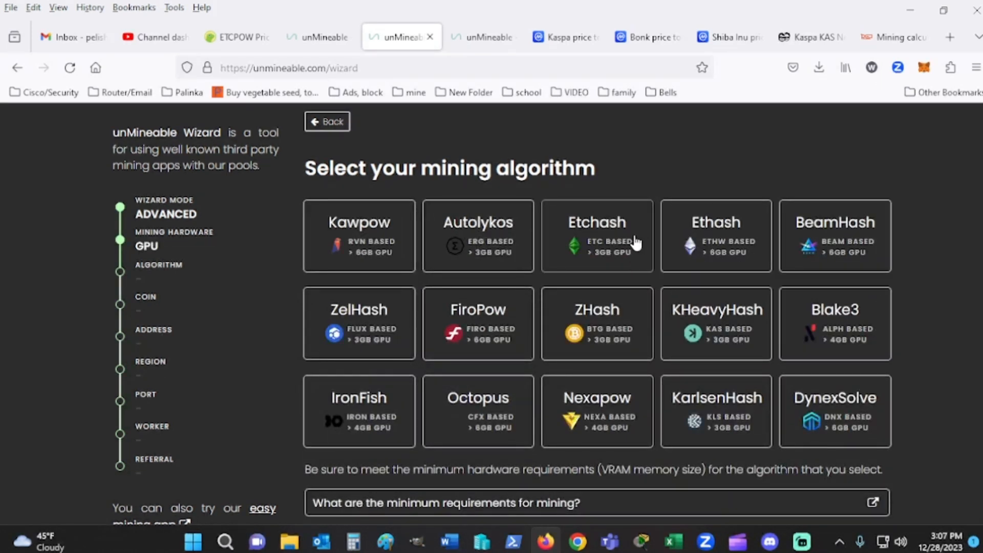
pyautogui.moveTo(721, 340)
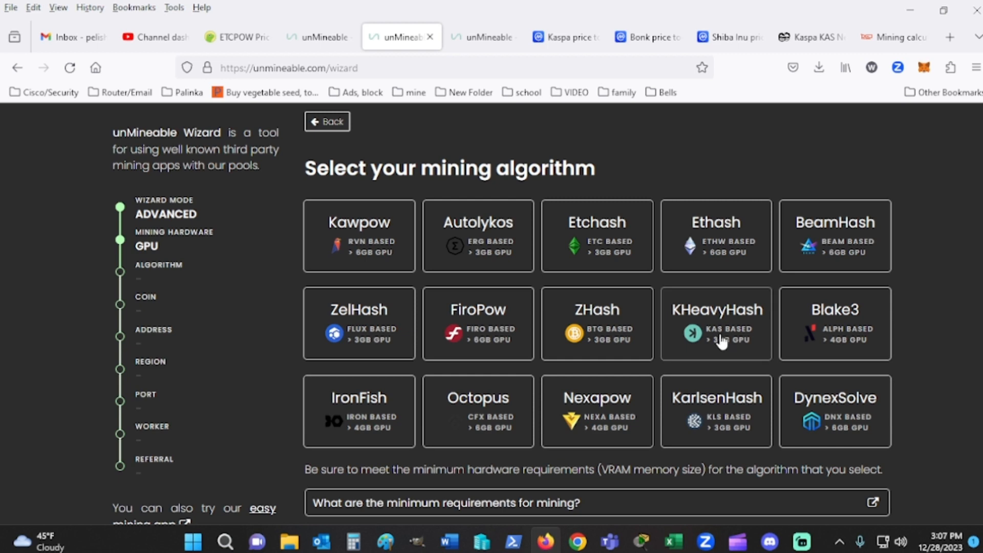
pyautogui.click(716, 322)
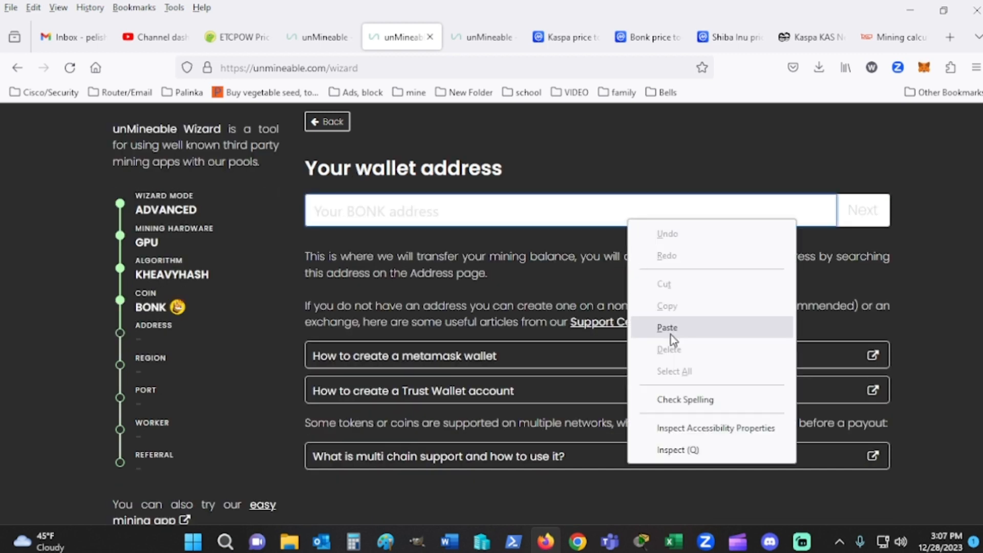
pyautogui.click(667, 328)
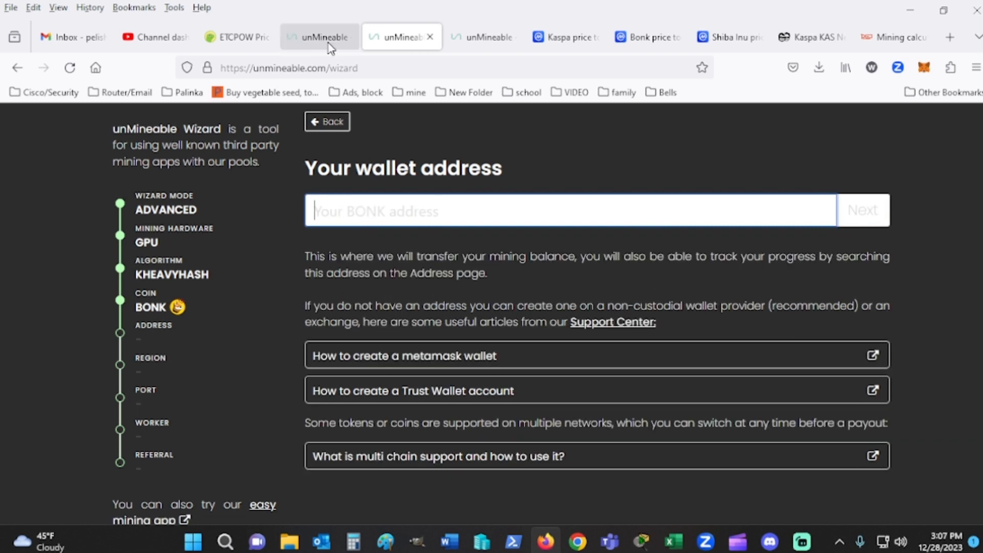
pyautogui.rightClick(210, 272)
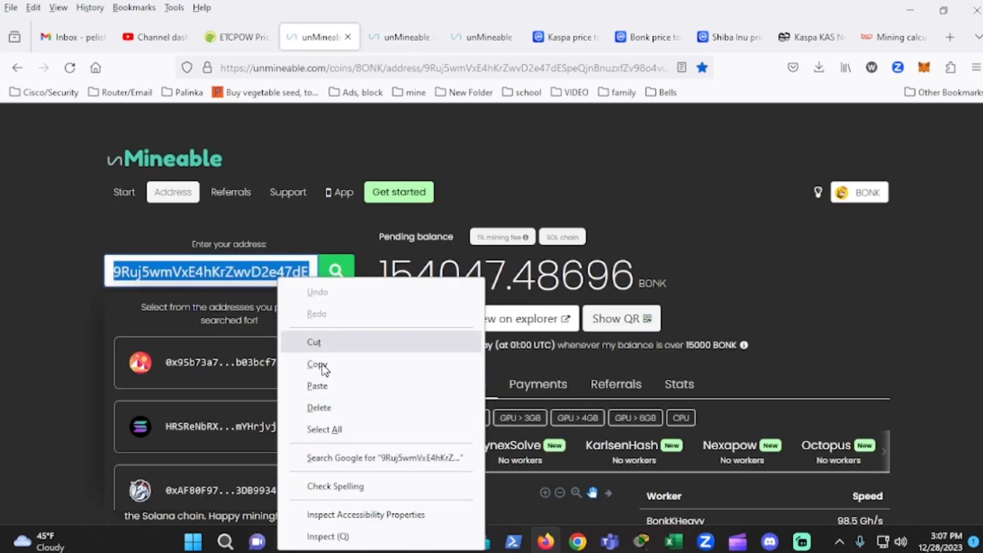
pyautogui.click(423, 24)
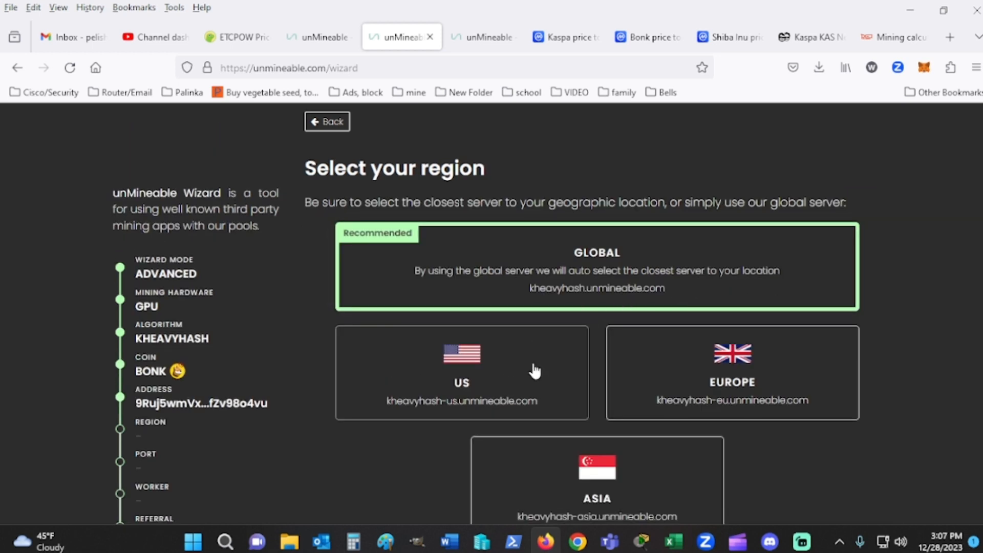
# Choose the US region and pool port 3333 TCP.
pyautogui.click(462, 372)
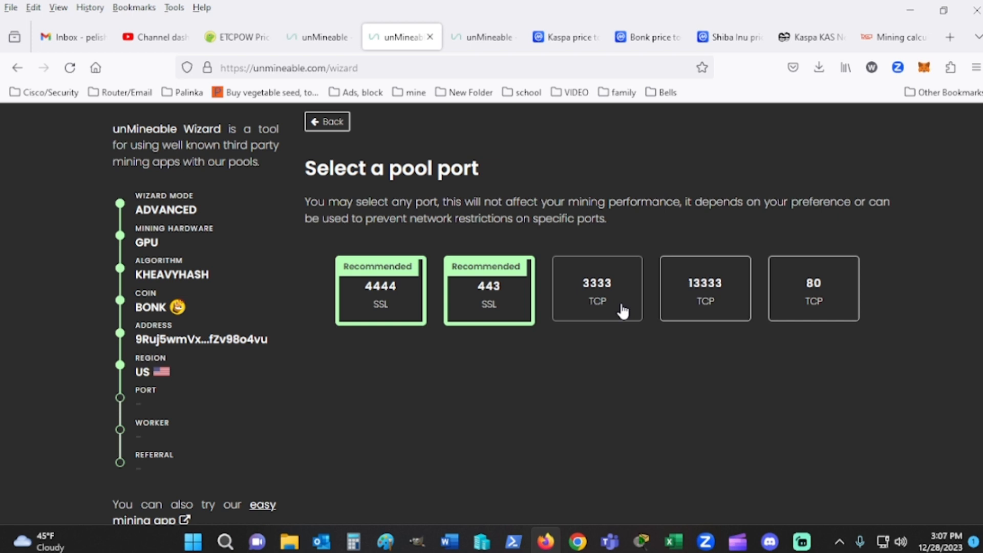
pyautogui.click(595, 287)
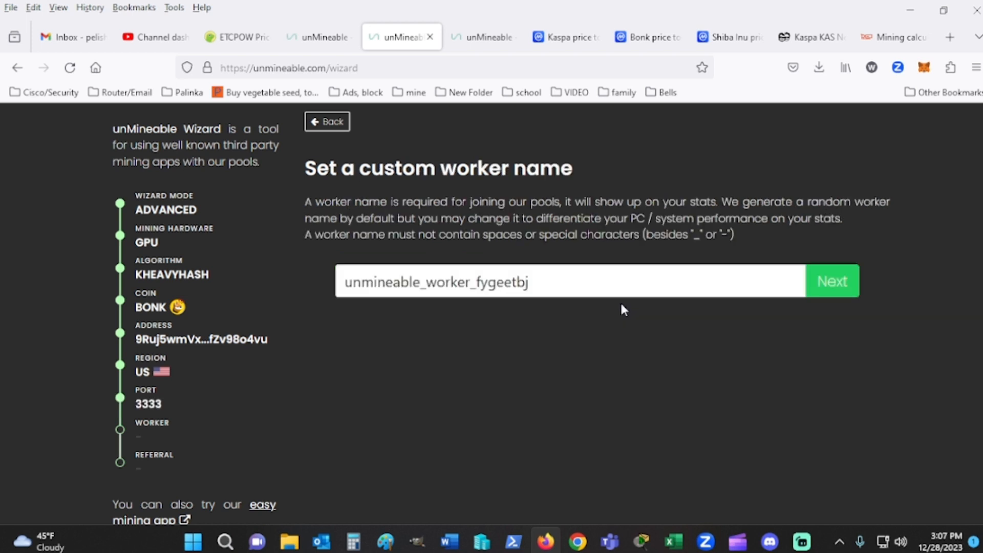
# Finish the wizard with the generated worker name and highlight the kheavyhash-us pool address in the Team Red Miner command.
pyautogui.click(831, 281)
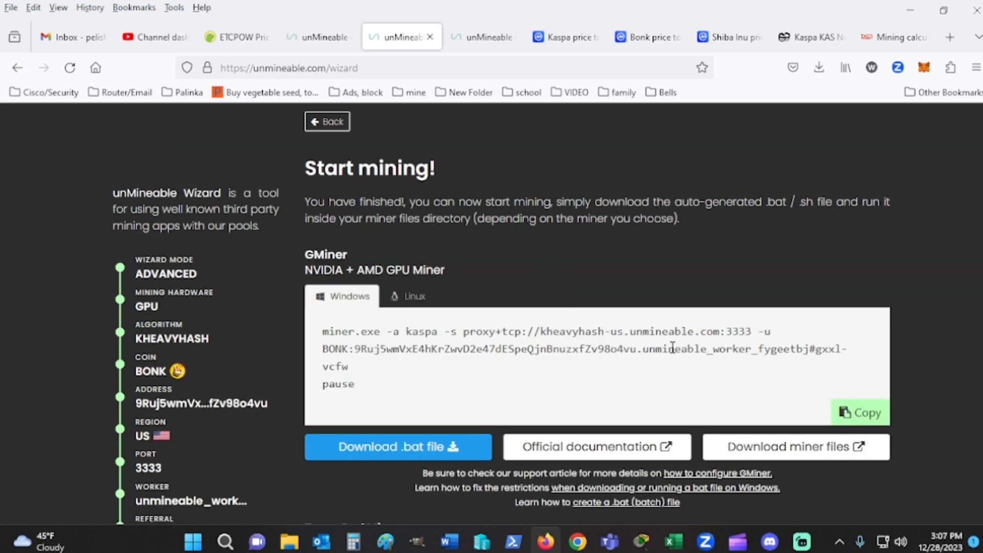
pyautogui.scroll(-3)
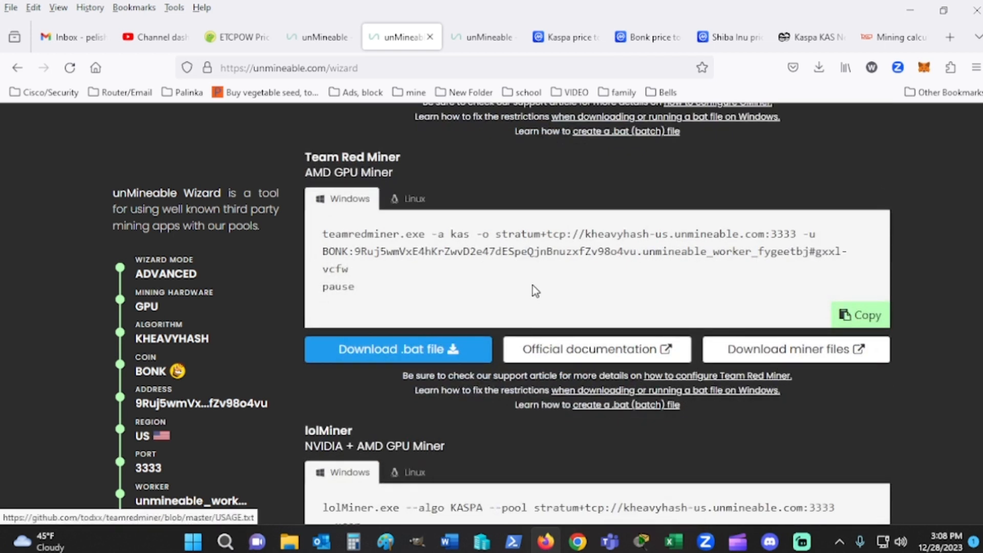
pyautogui.moveTo(495, 233); pyautogui.dragTo(747, 233)
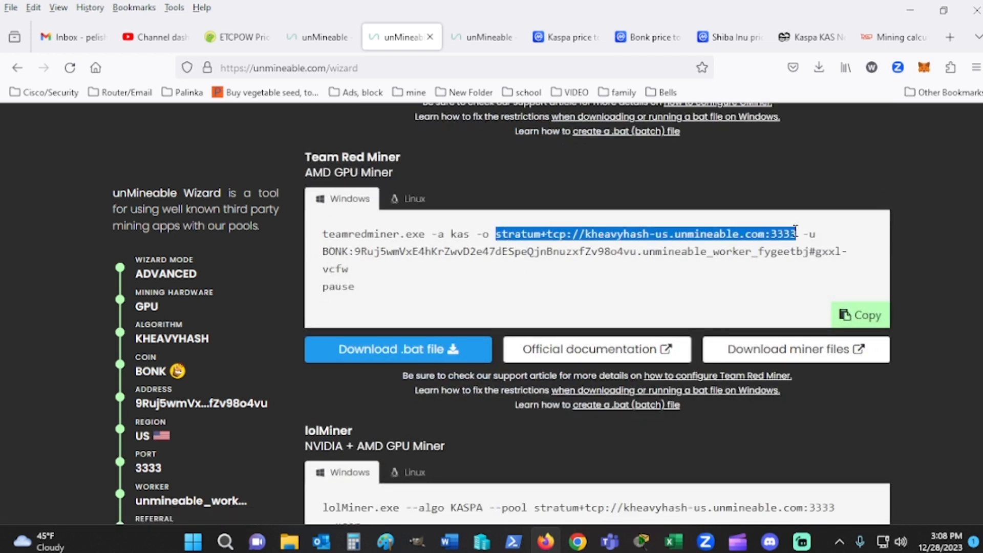
pyautogui.click(317, 37)
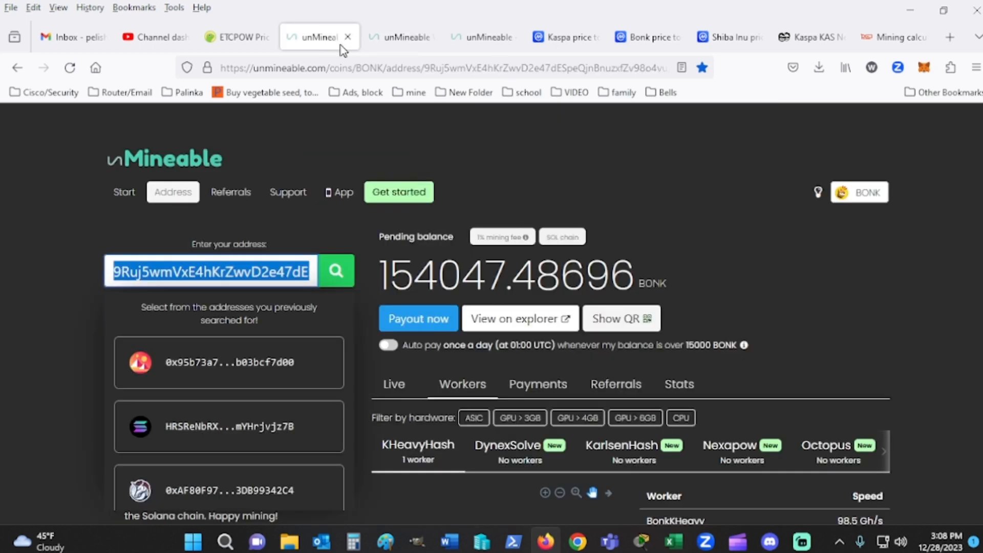
pyautogui.moveTo(428, 214)
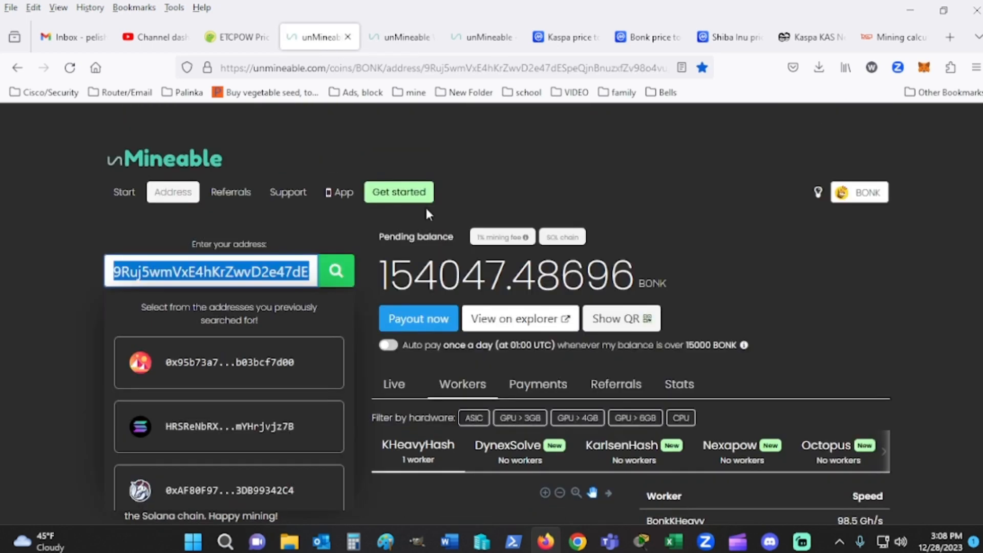
pyautogui.rightClick(316, 37)
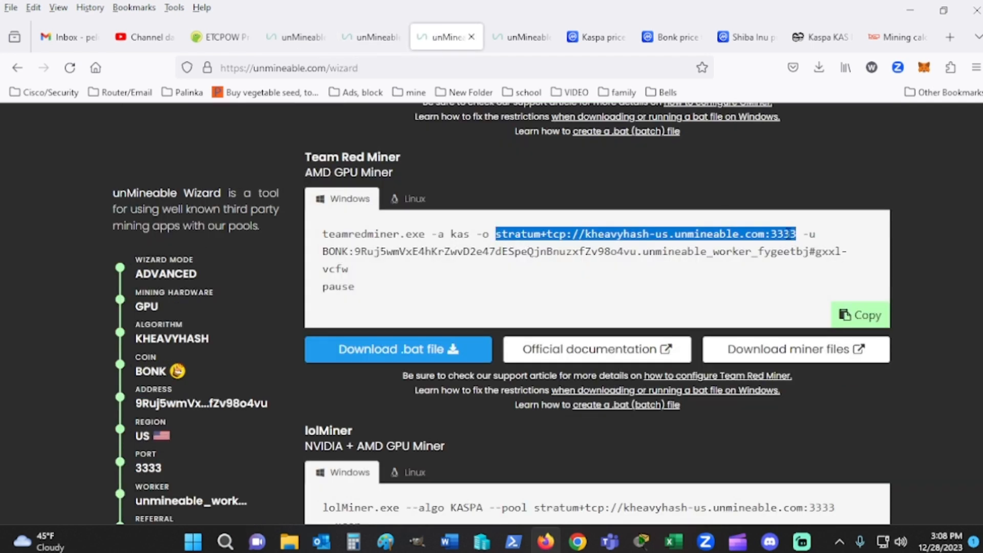
# Highlight the BONK coin prefix and then the whole wallet/worker line of the Team Red Miner command.
pyautogui.click(771, 233)
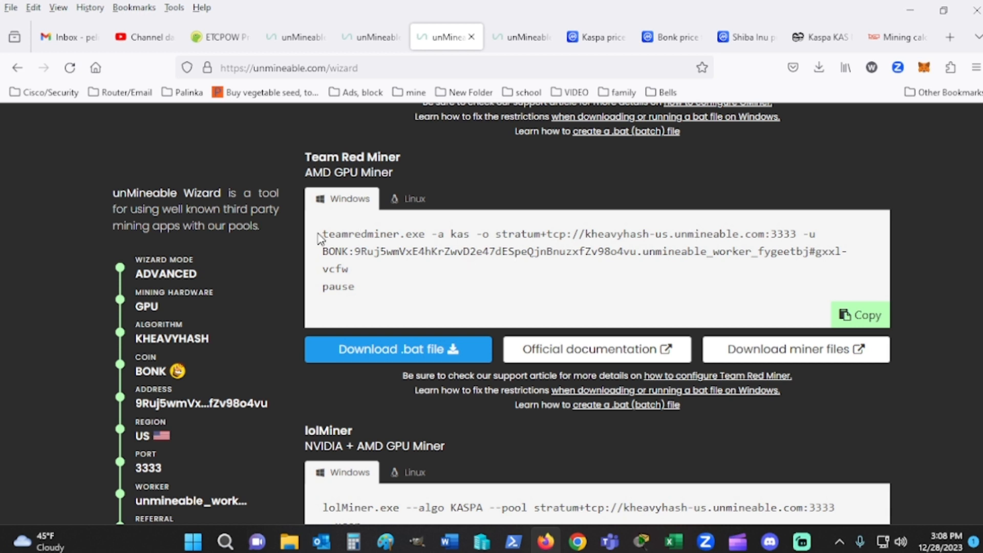
pyautogui.doubleClick(333, 252)
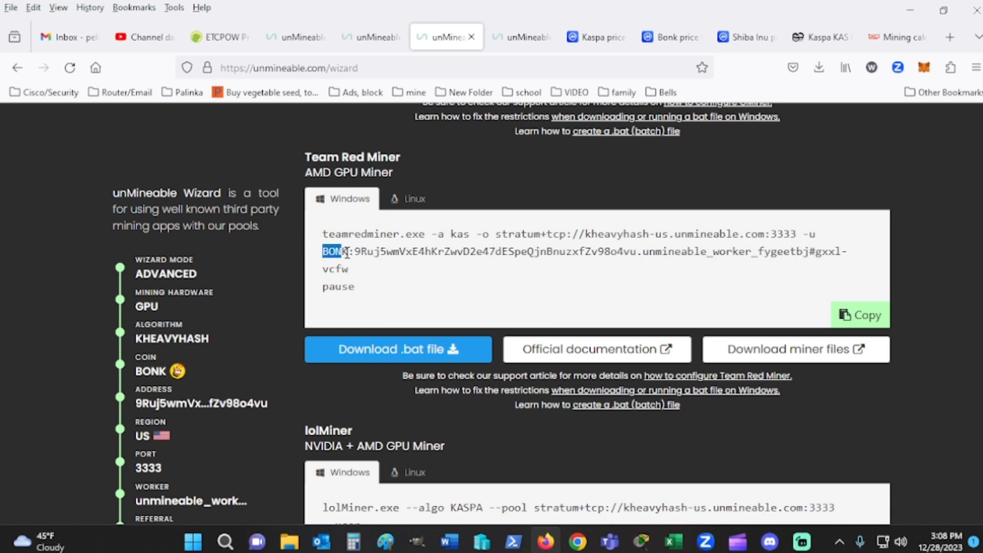
pyautogui.moveTo(322, 252); pyautogui.dragTo(661, 252)
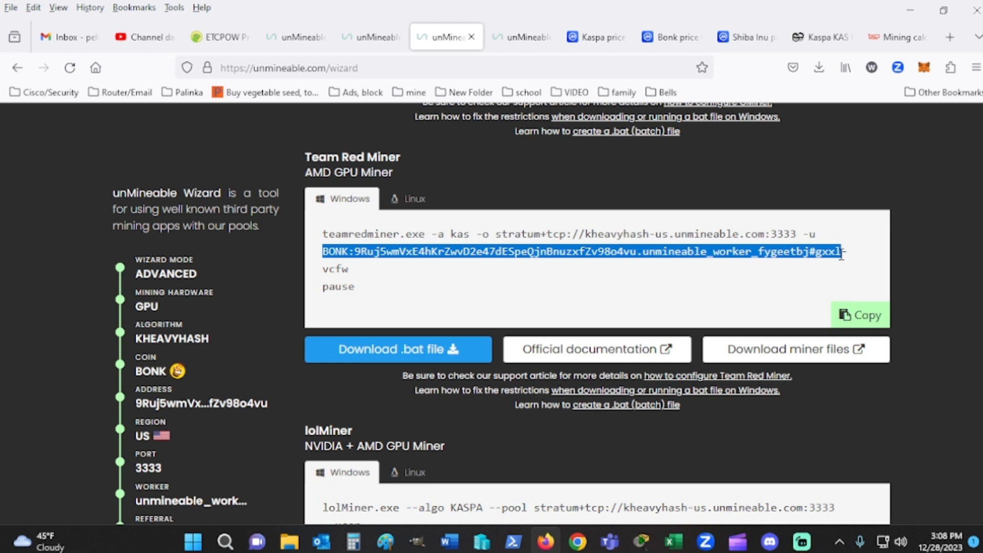
pyautogui.moveTo(940, 250)
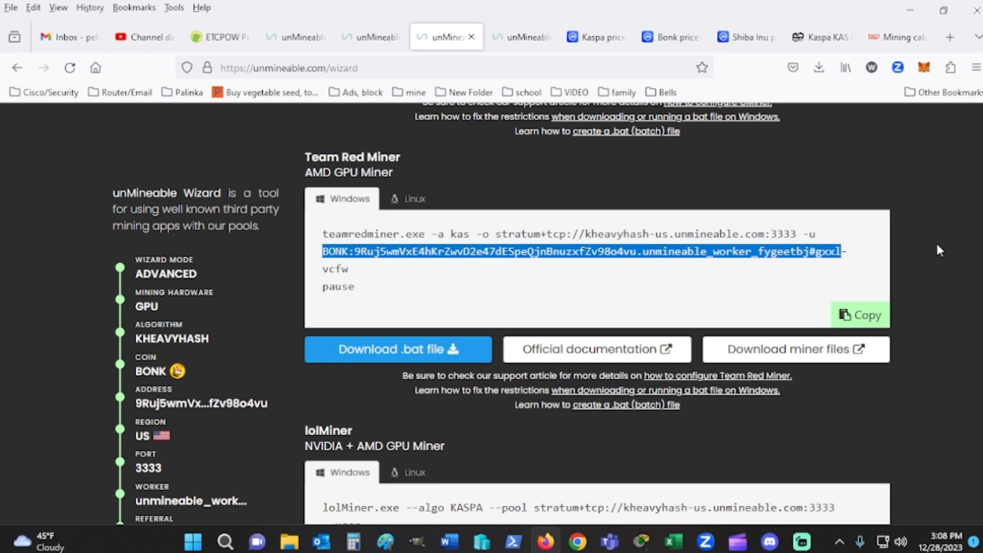
# Scroll through the lolMiner, SRBMiner-MULTI, BzMiner and Rigel commands down to the pool ports and 100 Gh/s calculator.
pyautogui.scroll(-3)
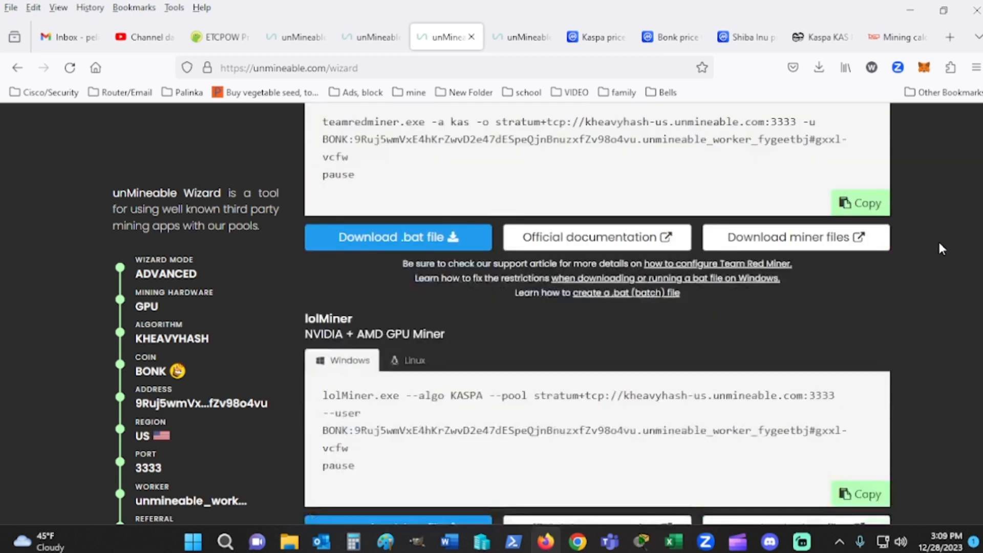
pyautogui.scroll(-3)
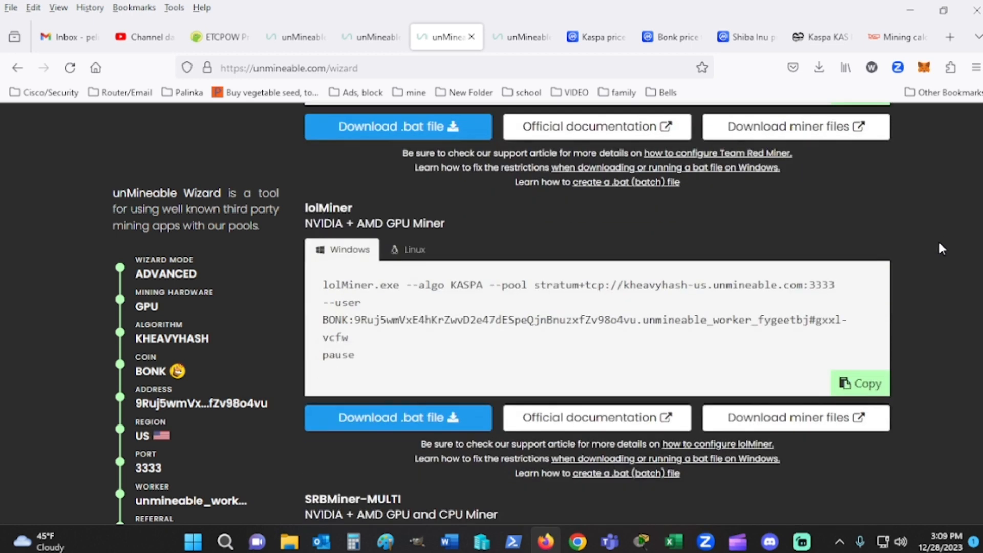
pyautogui.scroll(-3)
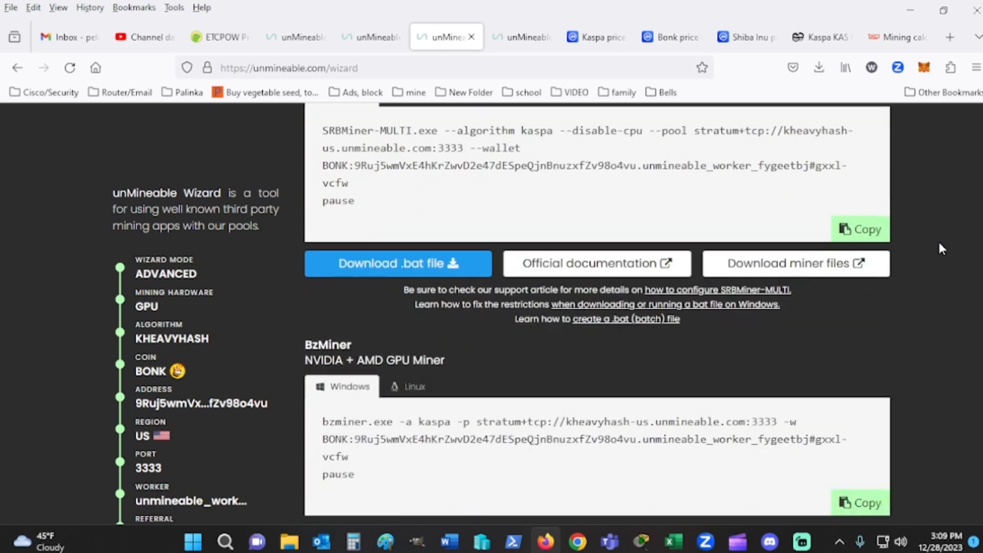
pyautogui.scroll(-3)
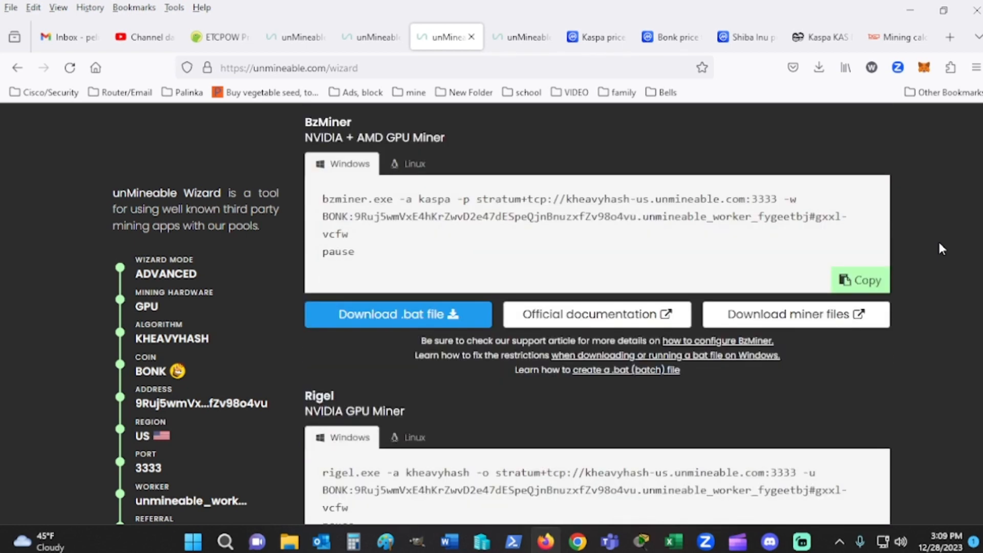
pyautogui.scroll(-3)
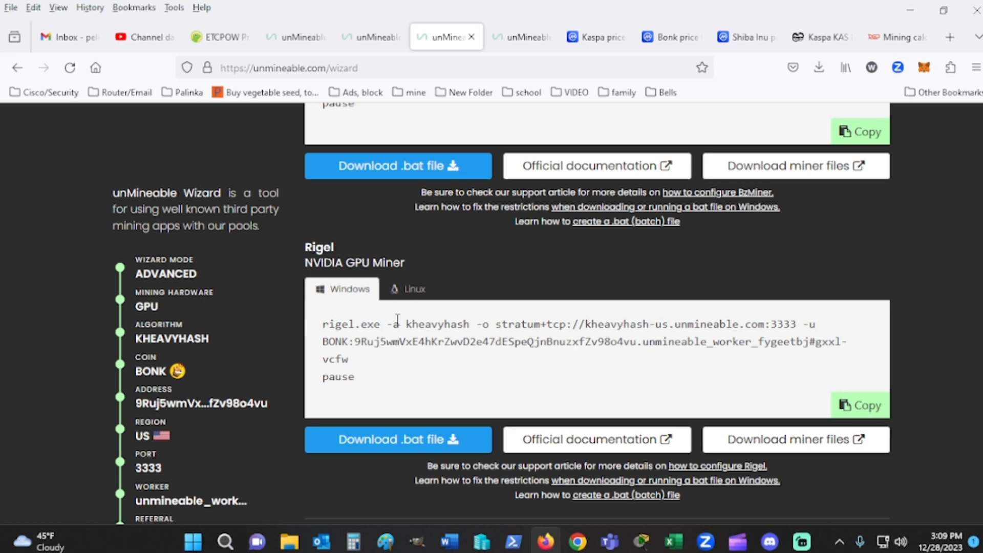
pyautogui.scroll(-3)
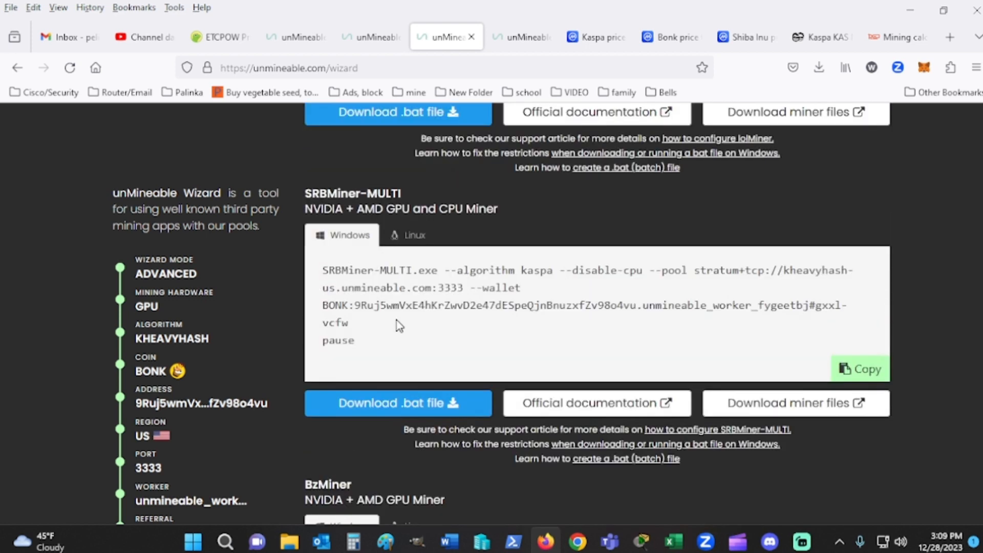
pyautogui.scroll(-3)
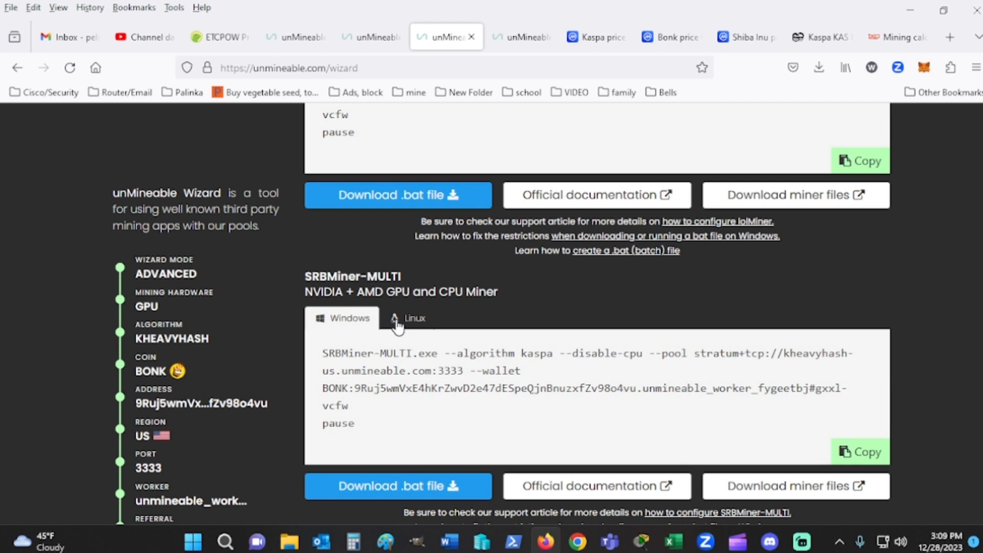
pyautogui.moveTo(393, 325)
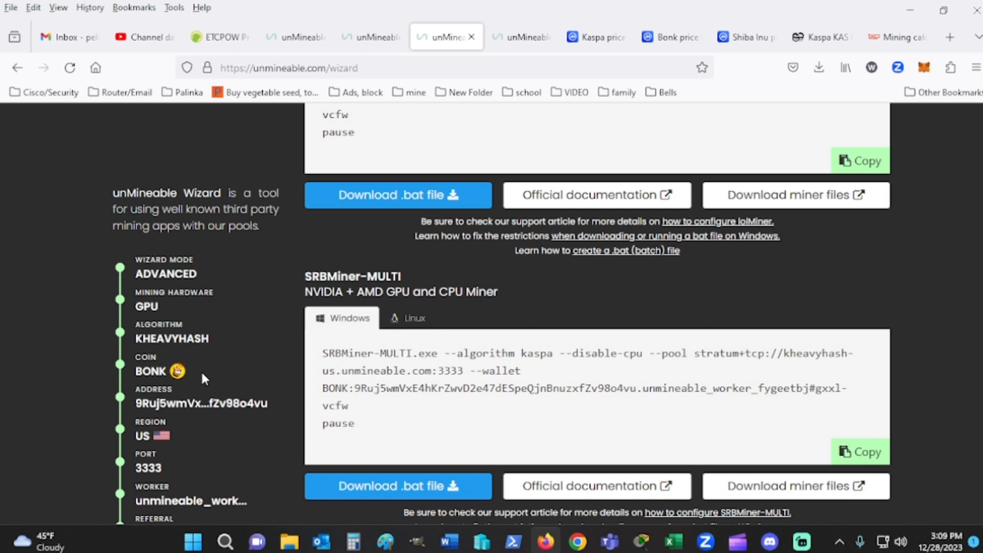
pyautogui.moveTo(566, 20)
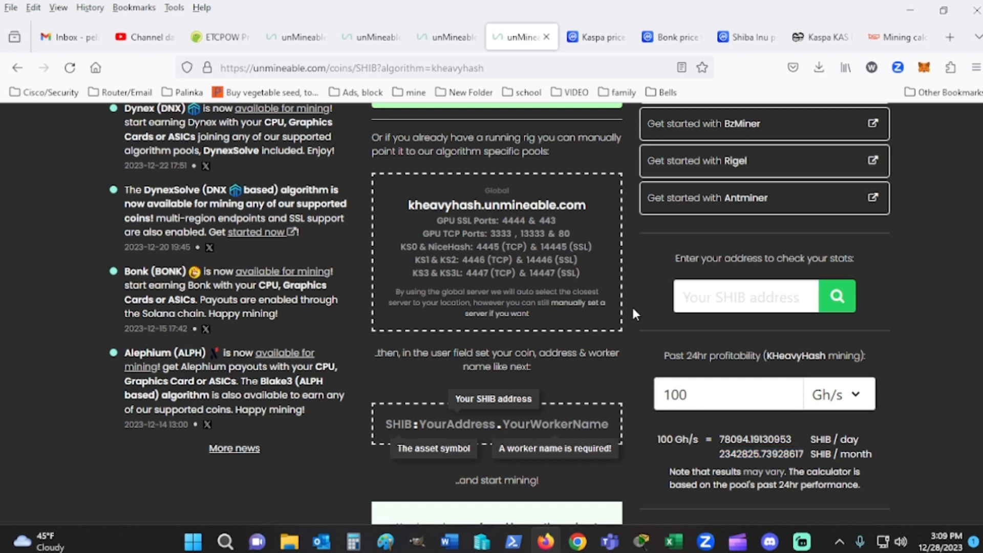
# Read SHIB Blake3 profitability at 8.50 Gh/s, about 271266 SHIB per day.
pyautogui.scroll(3)
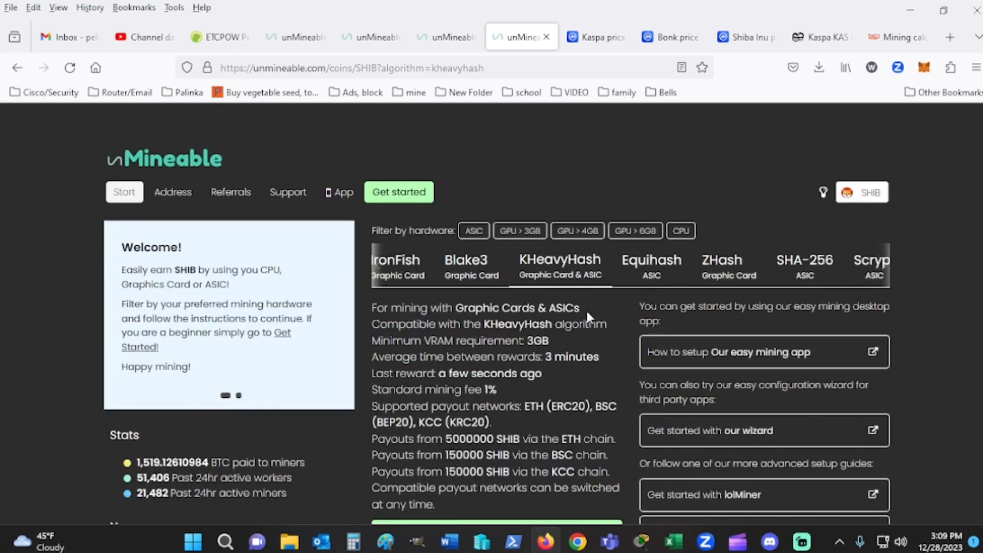
pyautogui.click(465, 259)
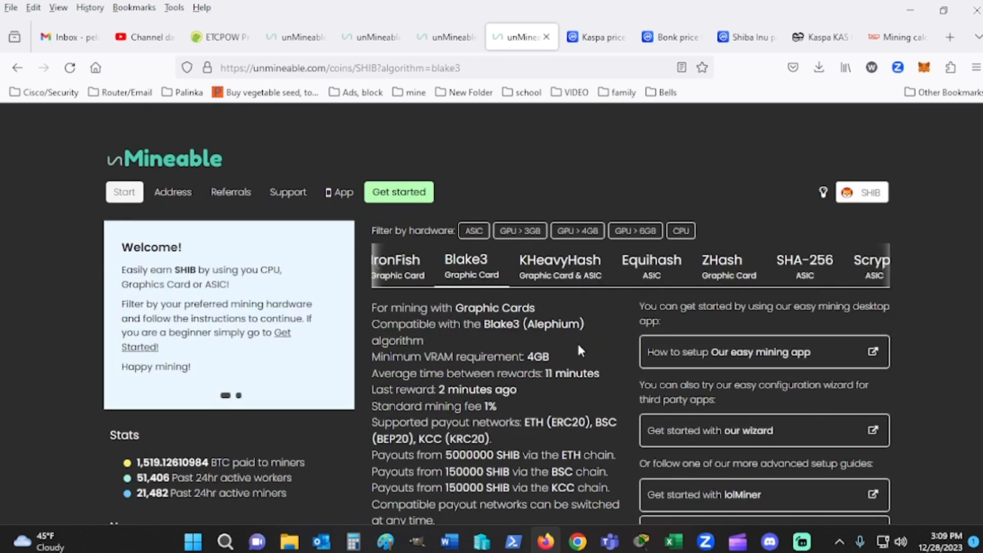
pyautogui.scroll(-3)
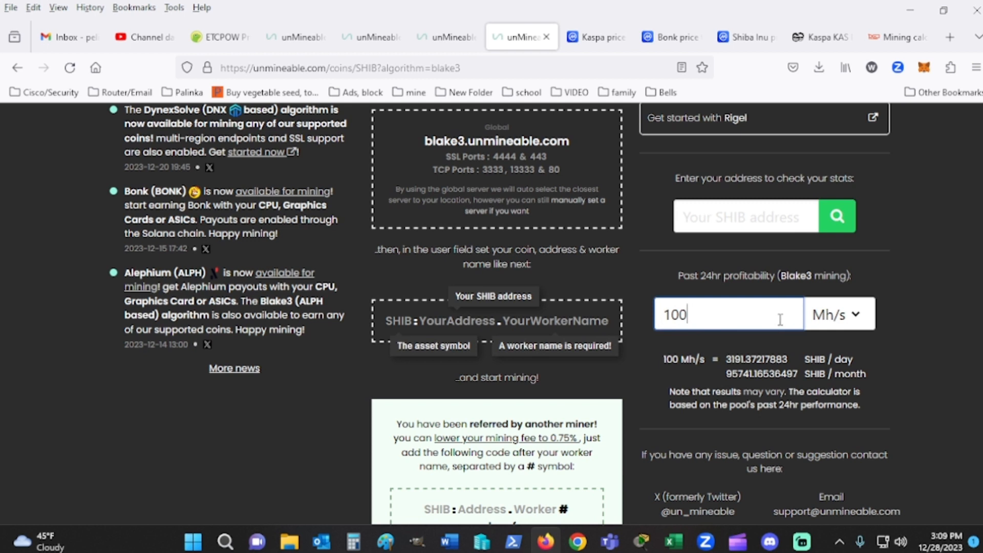
pyautogui.write('8')
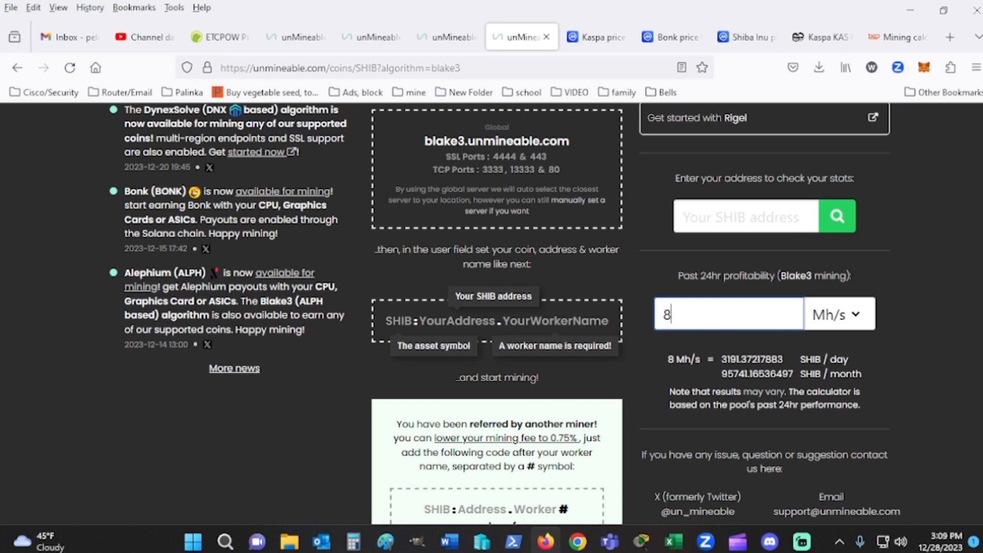
pyautogui.write('.50')
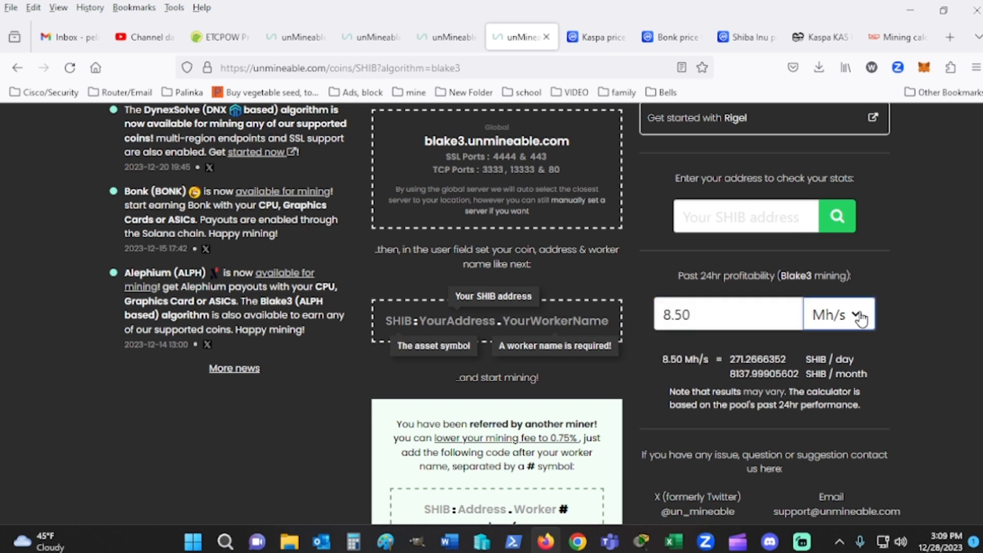
pyautogui.click(839, 315)
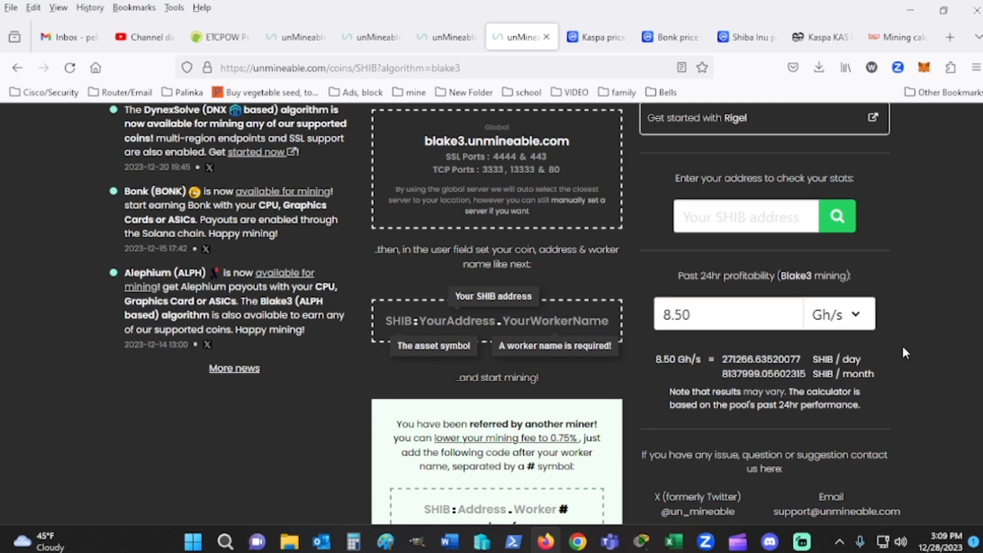
pyautogui.doubleClick(763, 374)
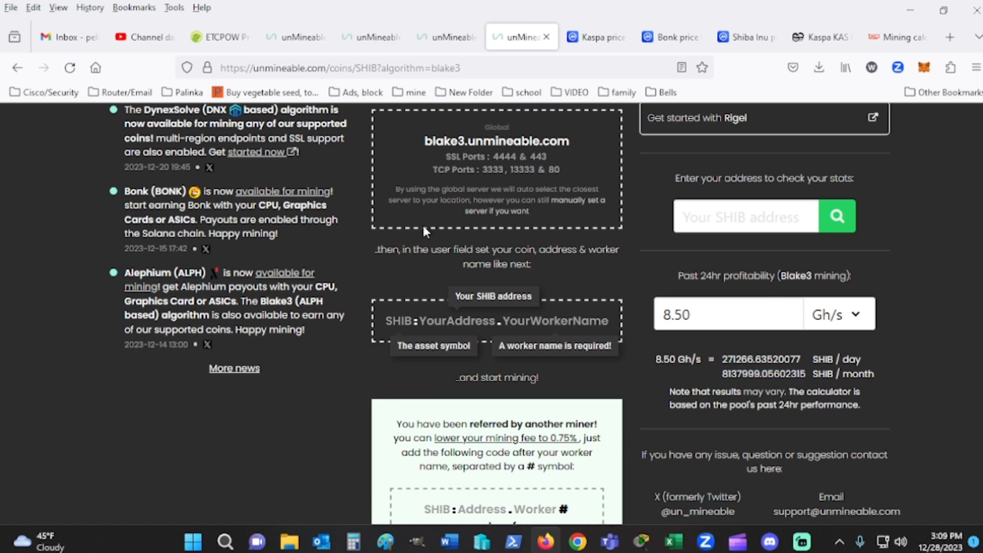
pyautogui.moveTo(823, 352)
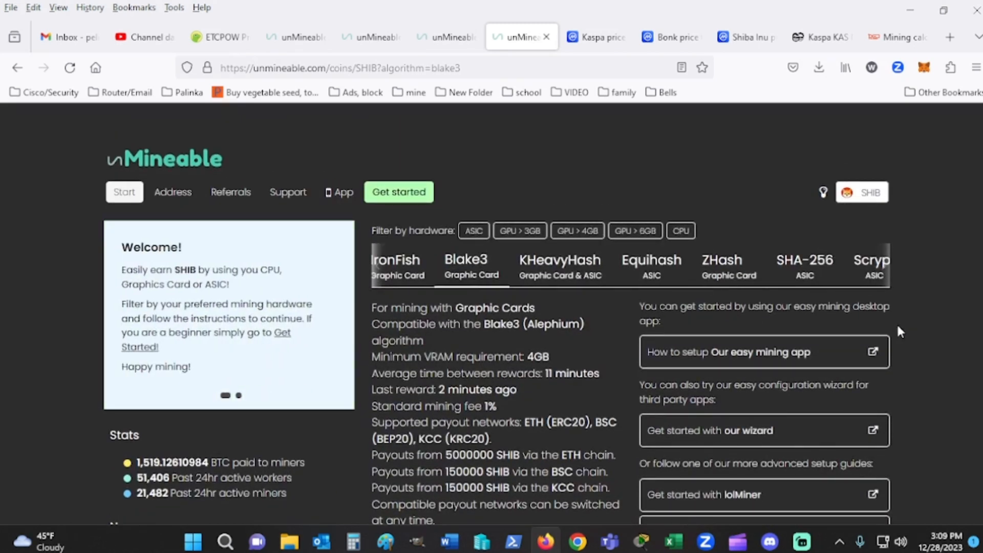
# Switch to the SHA-256 ASIC pool and enter 13 Th/s in the profitability calculator.
pyautogui.click(797, 267)
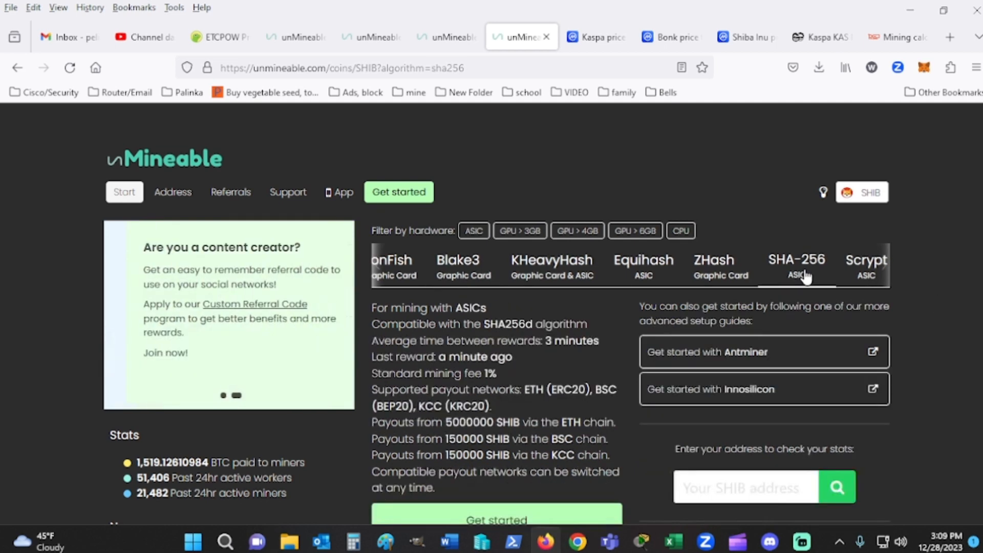
pyautogui.scroll(-3)
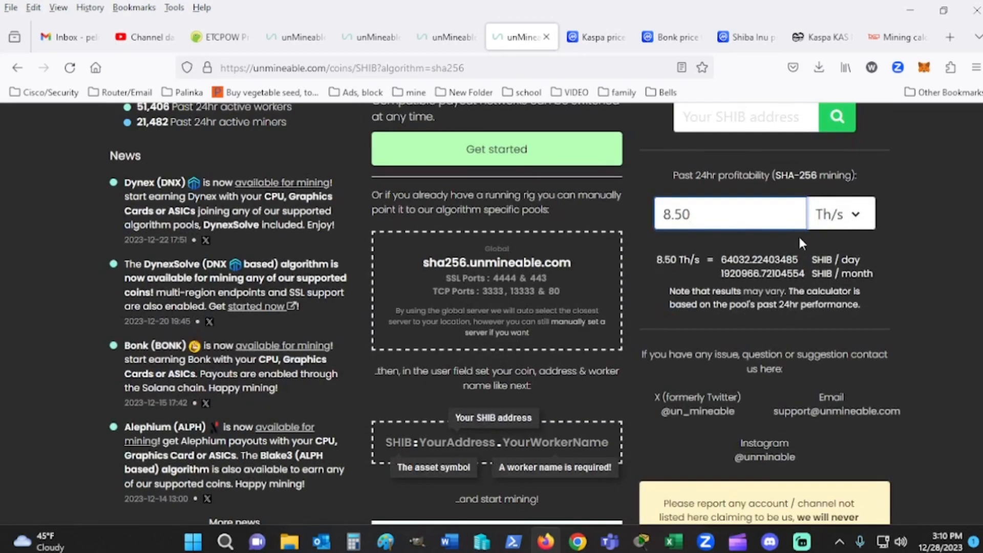
pyautogui.doubleClick(676, 214)
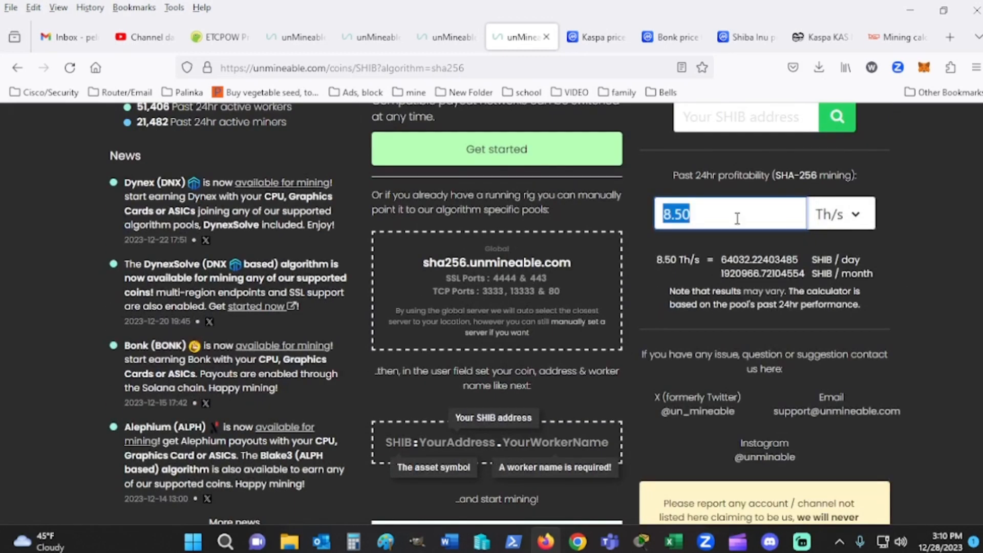
pyautogui.write('13')
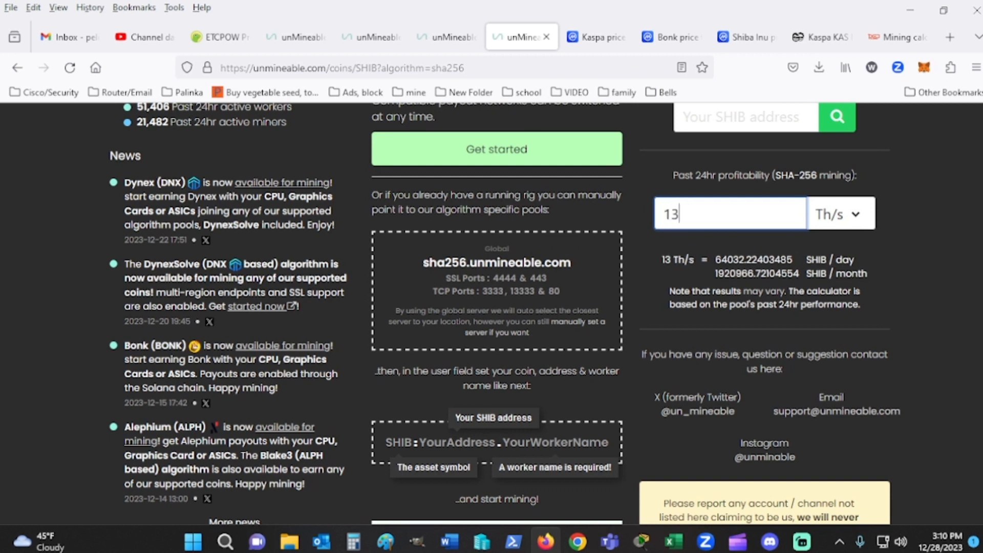